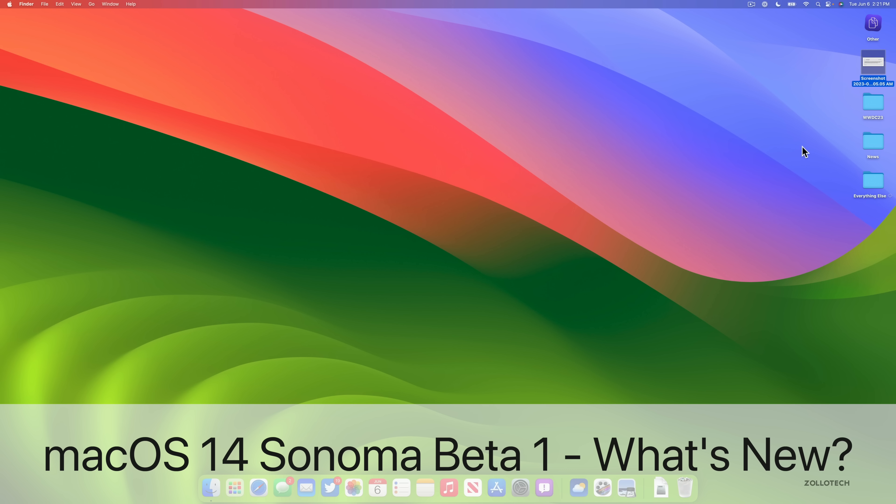
Preview a screenshot file, then check About This Mac from the Apple menu and close it
{"action": "double_click", "coordinate": [872, 61]}
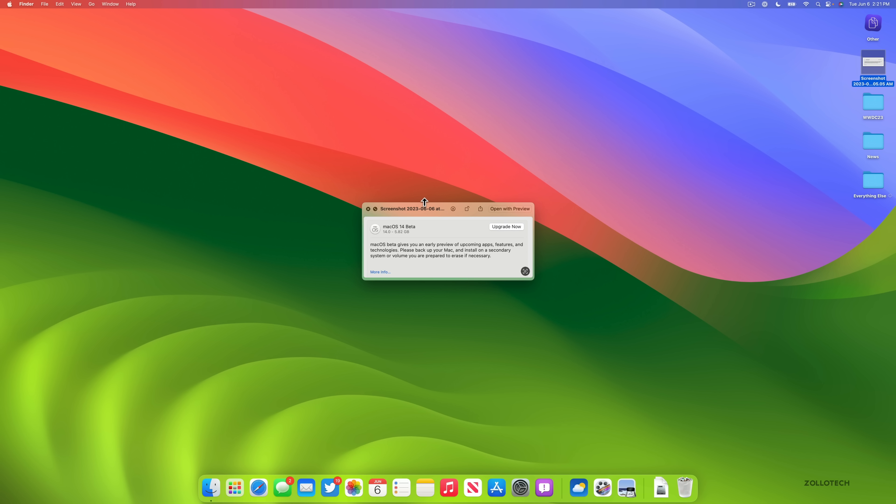
{"action": "mouse_move", "coordinate": [422, 213]}
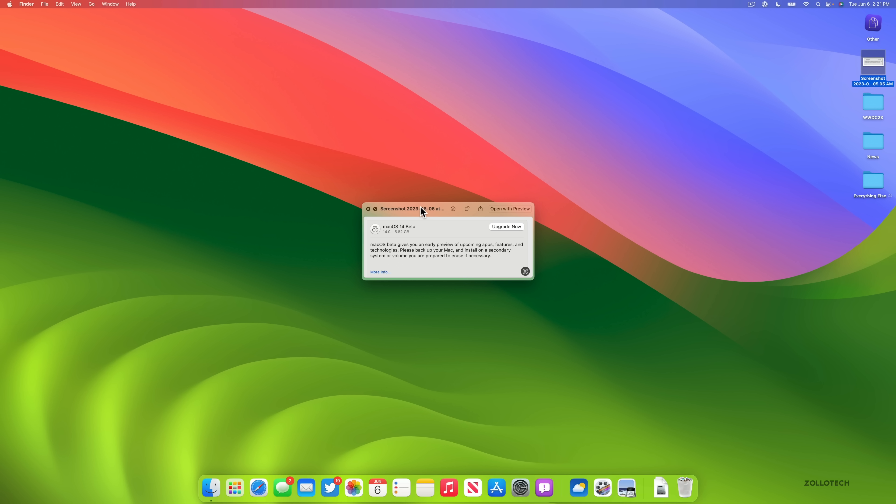
{"action": "mouse_move", "coordinate": [309, 487]}
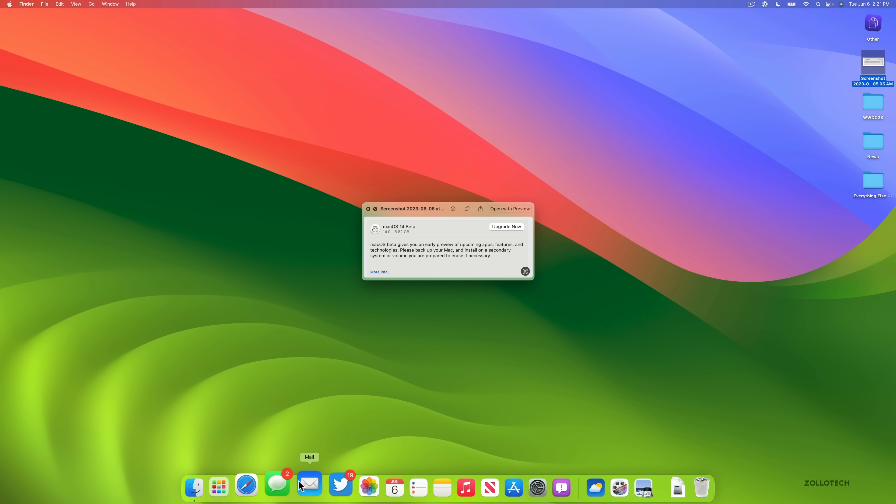
{"action": "mouse_move", "coordinate": [326, 484]}
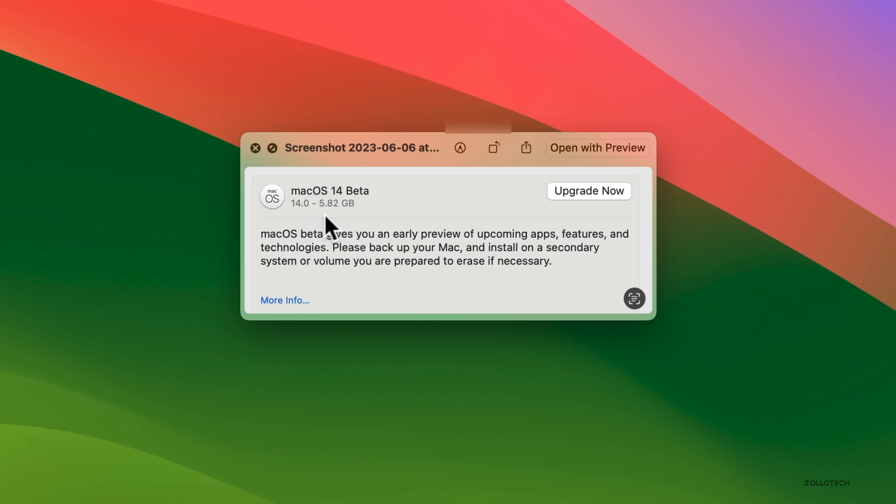
{"action": "mouse_move", "coordinate": [354, 223]}
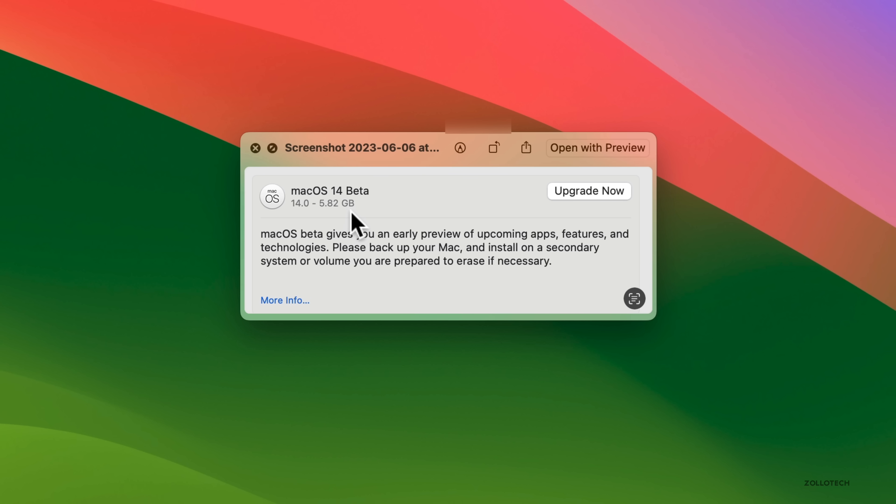
{"action": "mouse_move", "coordinate": [503, 249]}
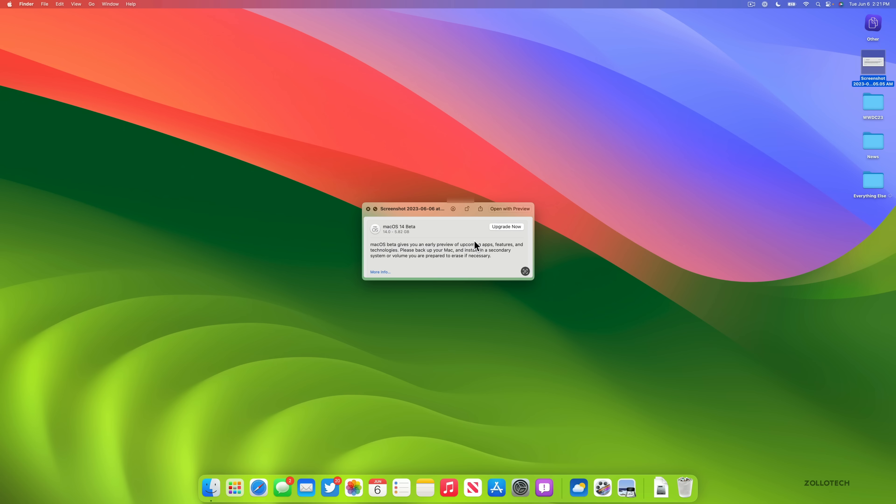
{"action": "left_click", "coordinate": [368, 208]}
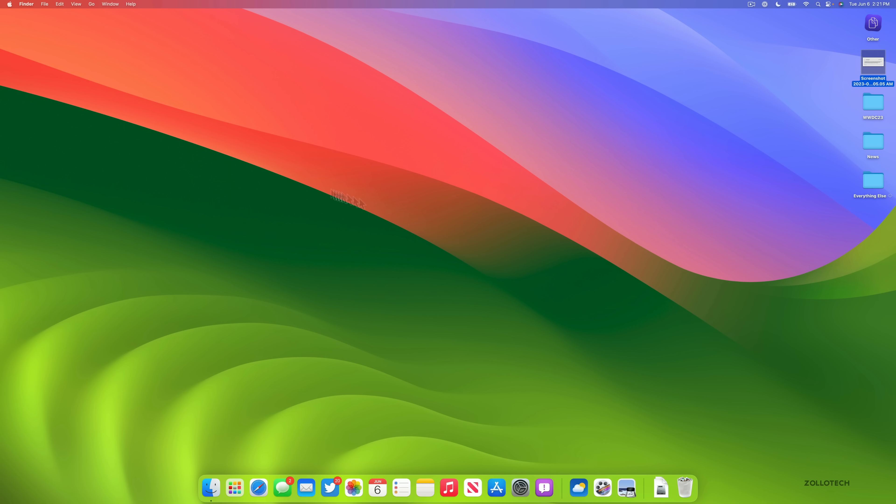
{"action": "left_click", "coordinate": [9, 4]}
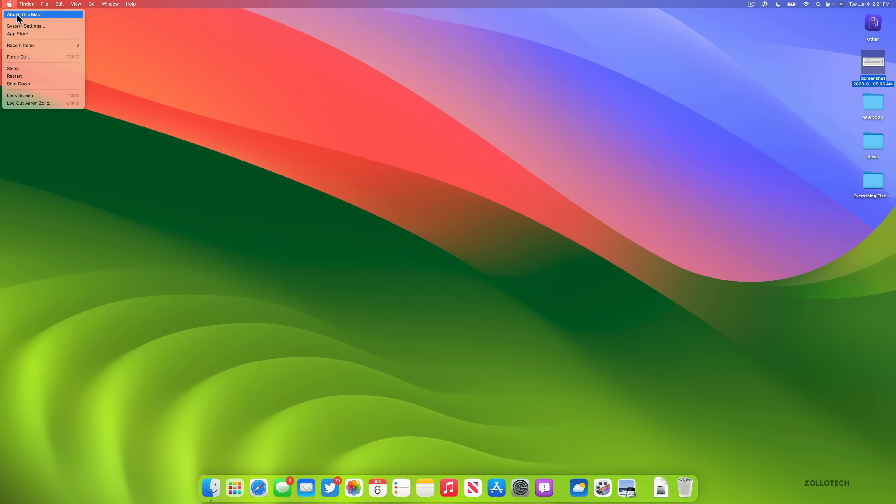
{"action": "left_click", "coordinate": [23, 14]}
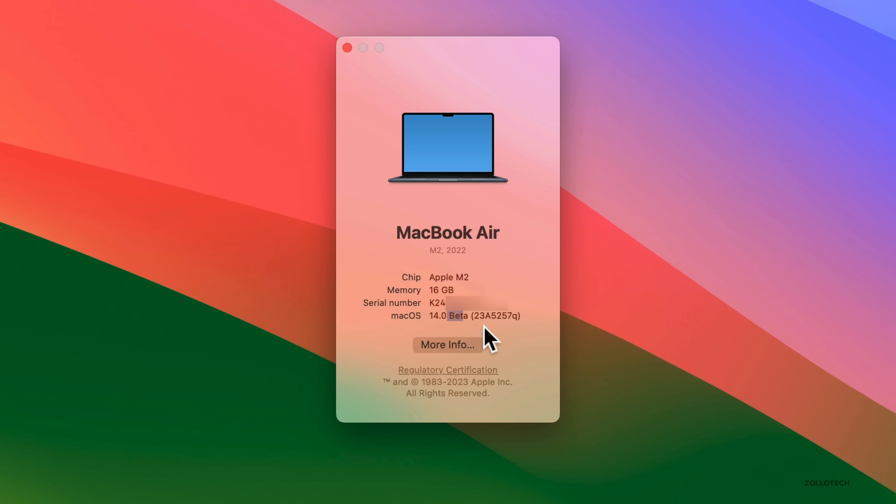
{"action": "mouse_move", "coordinate": [518, 334]}
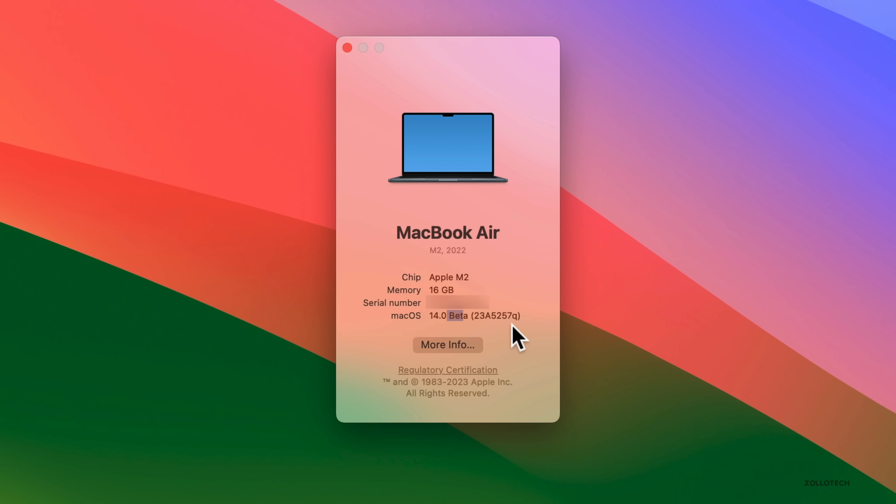
{"action": "left_click", "coordinate": [346, 48]}
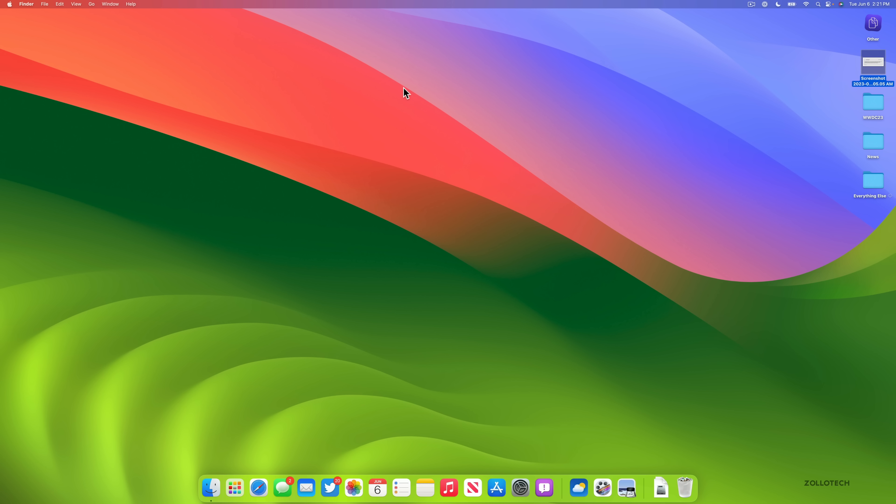
{"action": "mouse_move", "coordinate": [426, 182]}
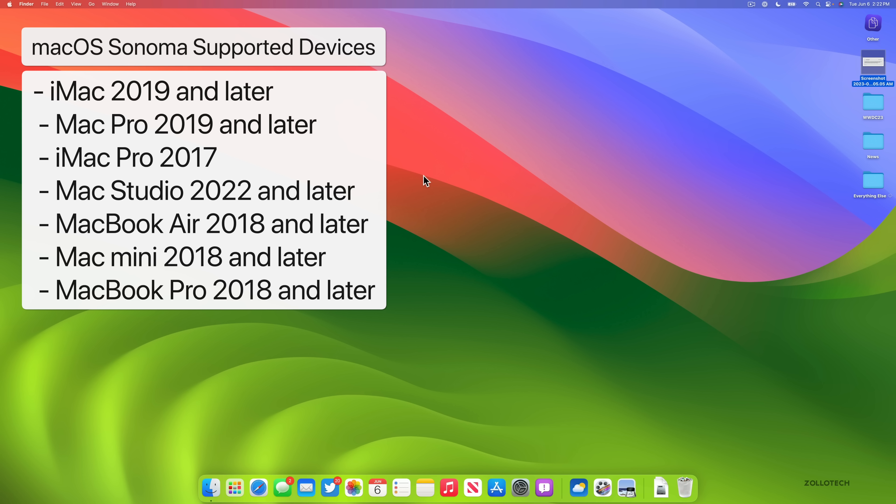
{"action": "mouse_move", "coordinate": [436, 190]}
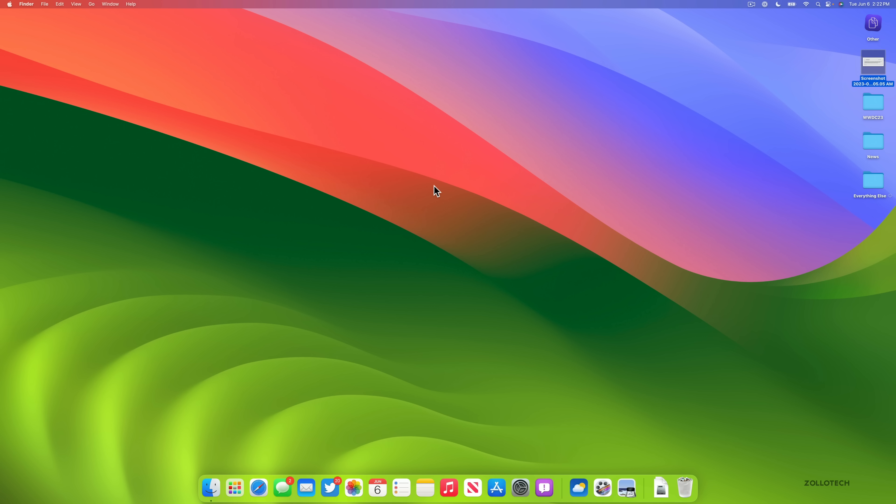
{"action": "mouse_move", "coordinate": [476, 204]}
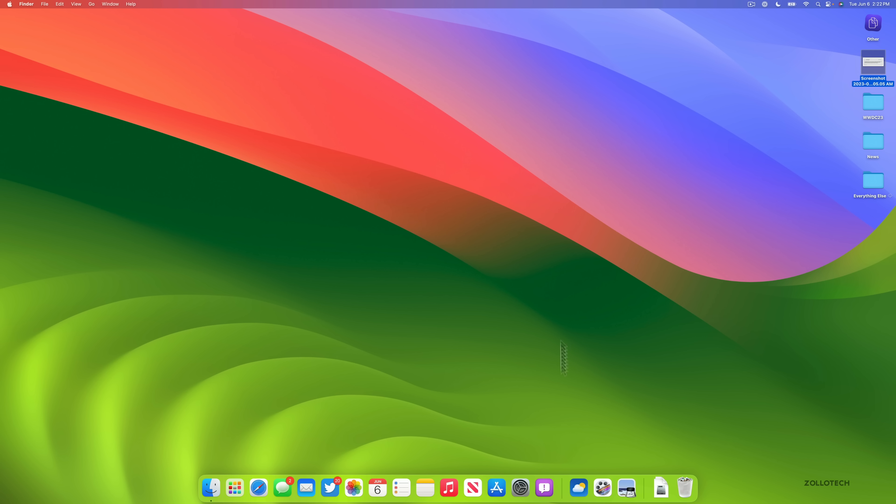
In System Settings > Wallpaper, preview the macOS graphic as Dark (Still), then return it to Automatic
{"action": "left_click", "coordinate": [519, 487]}
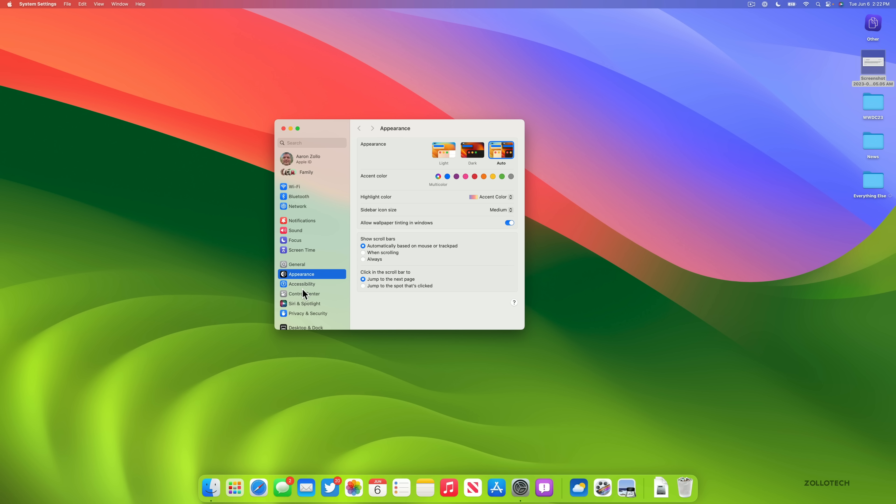
{"action": "scroll", "scroll_direction": "down", "scroll_amount": 3}
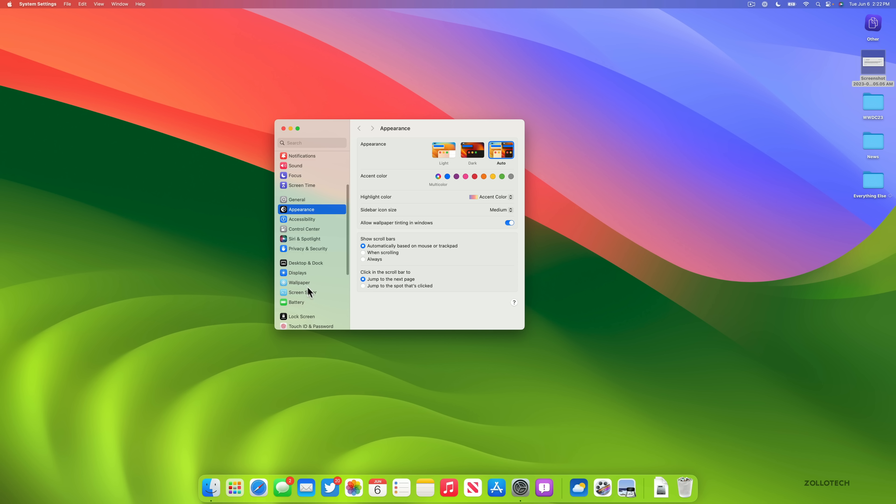
{"action": "left_click", "coordinate": [299, 283]}
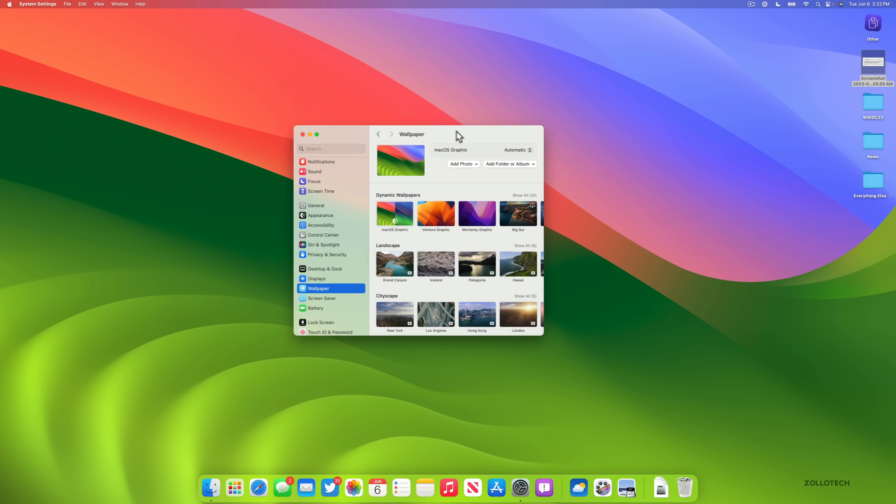
{"action": "left_click", "coordinate": [517, 150]}
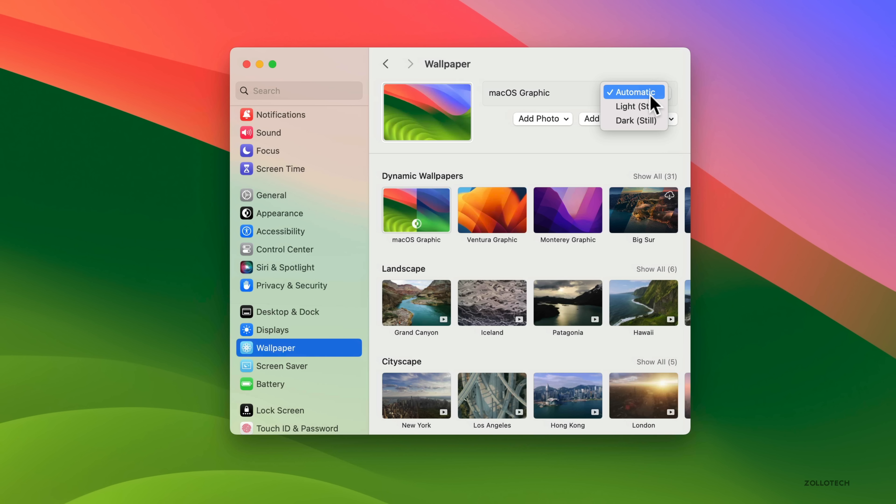
{"action": "left_click", "coordinate": [635, 120]}
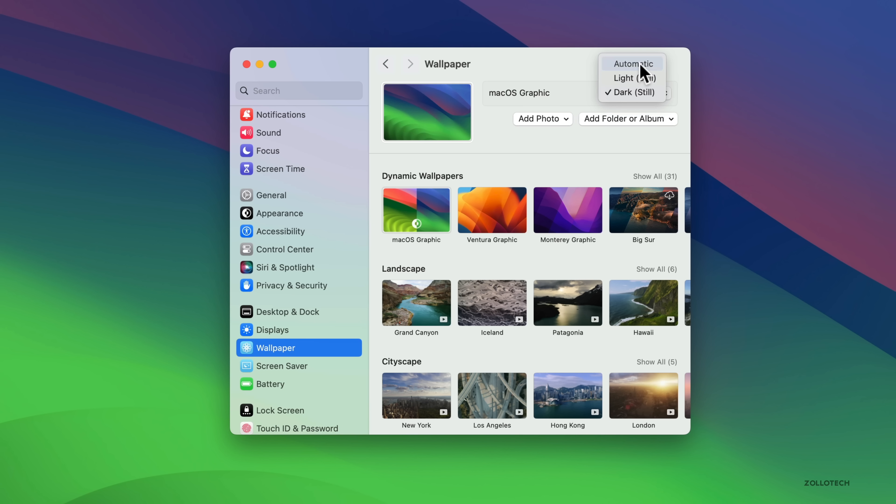
{"action": "left_click", "coordinate": [632, 63]}
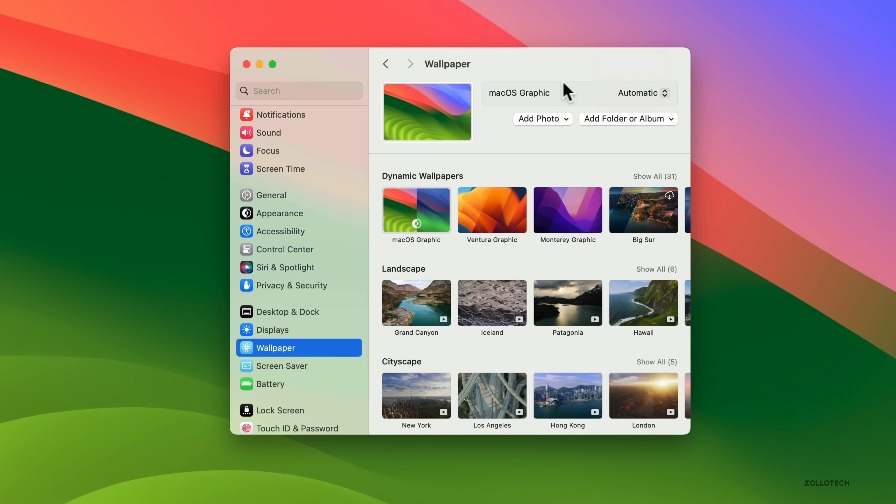
Scroll through the dynamic, landscape, cityscape and picture wallpaper collections
{"action": "scroll", "scroll_direction": "down", "scroll_amount": 3}
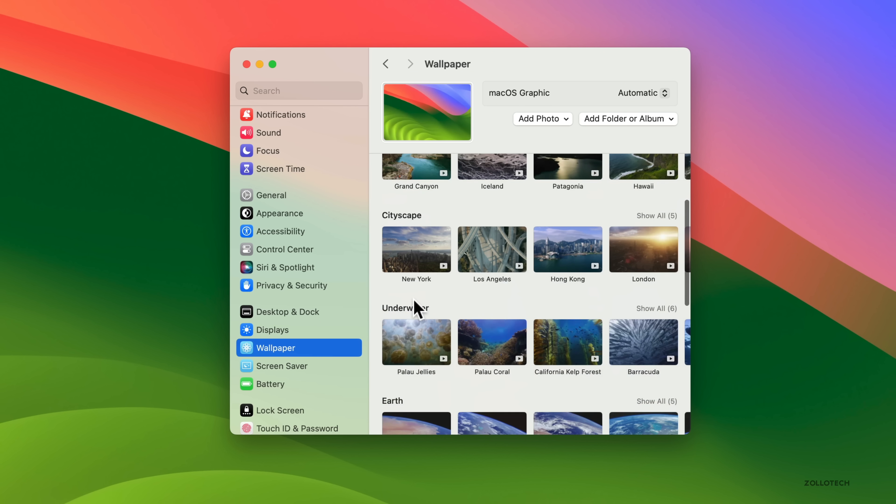
{"action": "scroll", "scroll_direction": "down", "scroll_amount": 3}
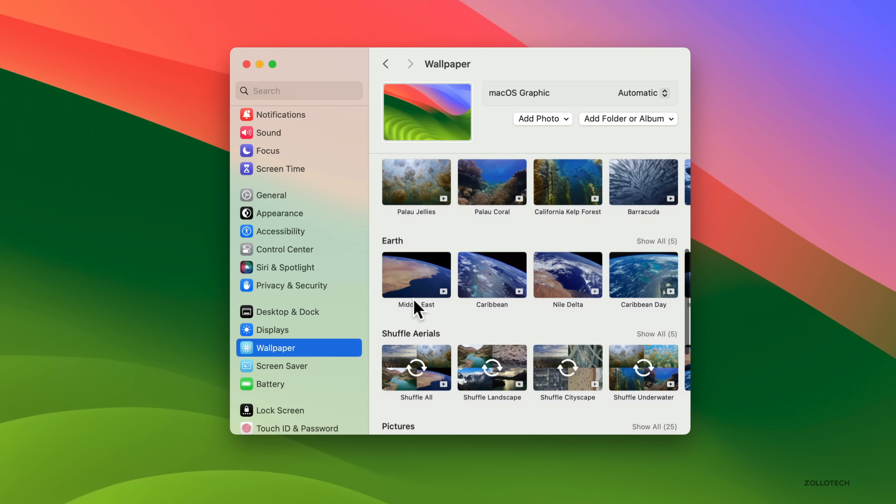
{"action": "scroll", "scroll_direction": "down", "scroll_amount": 3}
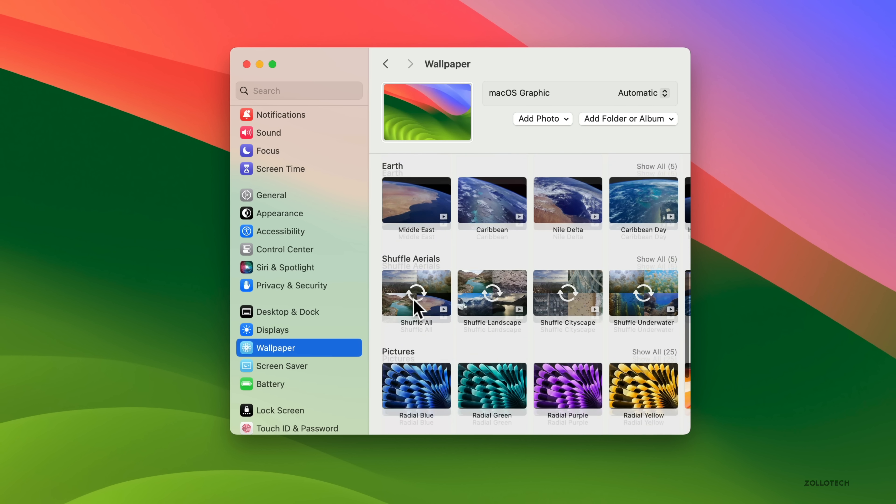
{"action": "scroll", "scroll_direction": "down", "scroll_amount": 3}
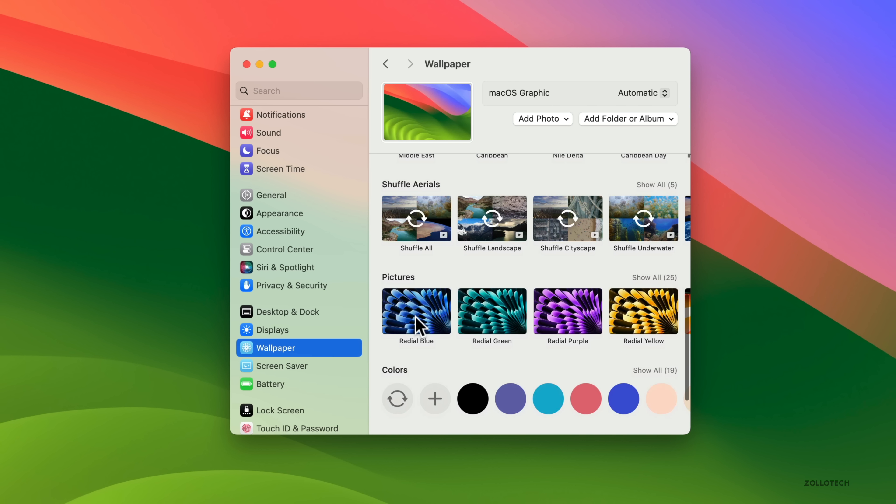
Apply Radial Blue, then Radial Purple, then Radial Yellow as the desktop wallpaper
{"action": "left_click", "coordinate": [416, 315]}
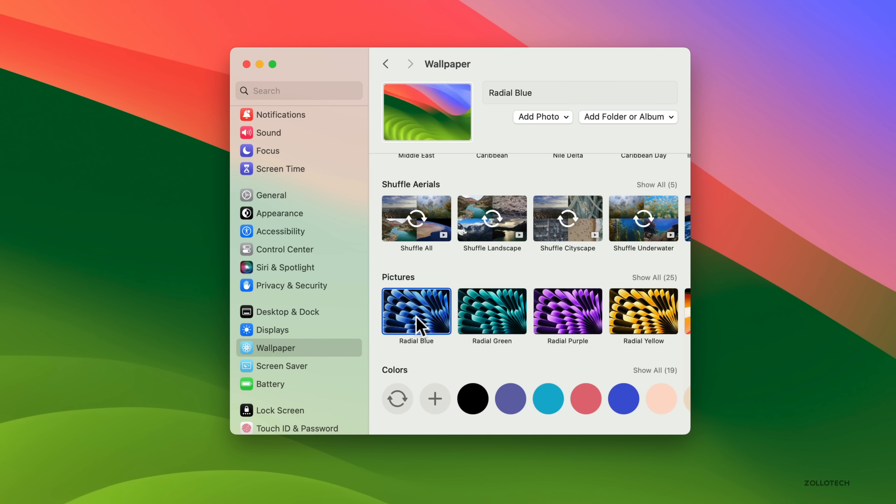
{"action": "left_click", "coordinate": [416, 313]}
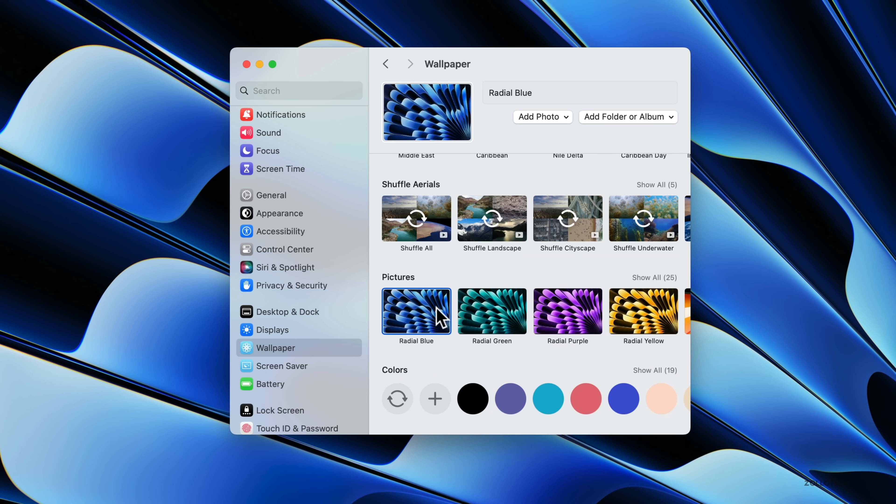
{"action": "left_click", "coordinate": [567, 311]}
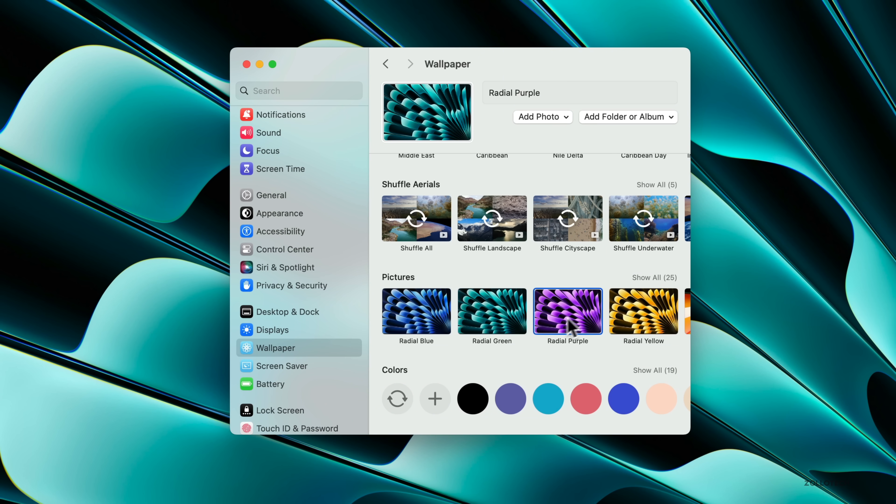
{"action": "left_click", "coordinate": [643, 312]}
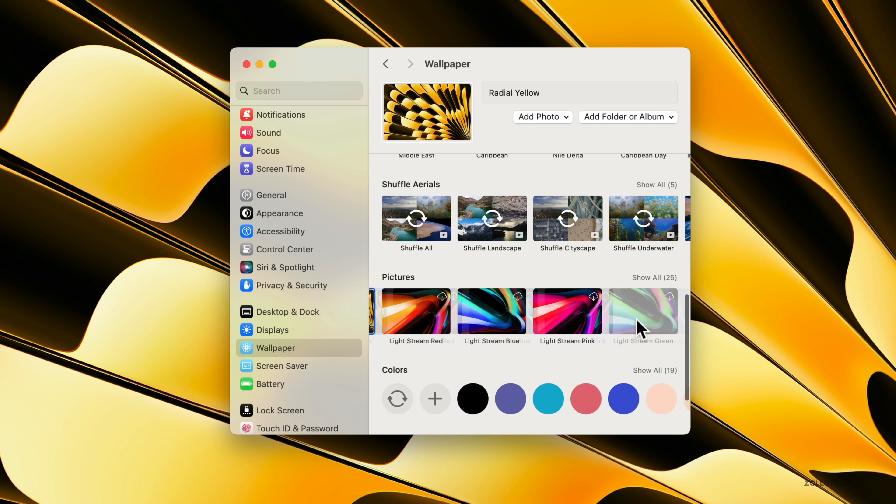
{"action": "scroll", "scroll_direction": "down", "scroll_amount": 3}
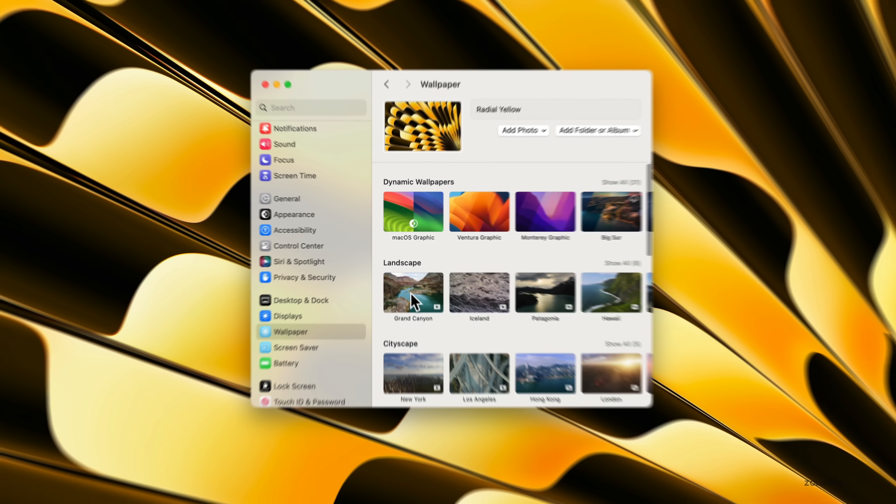
Make Grand Canyon from the Landscape collection the wallpaper and browse more Landscape options
{"action": "left_click", "coordinate": [413, 292]}
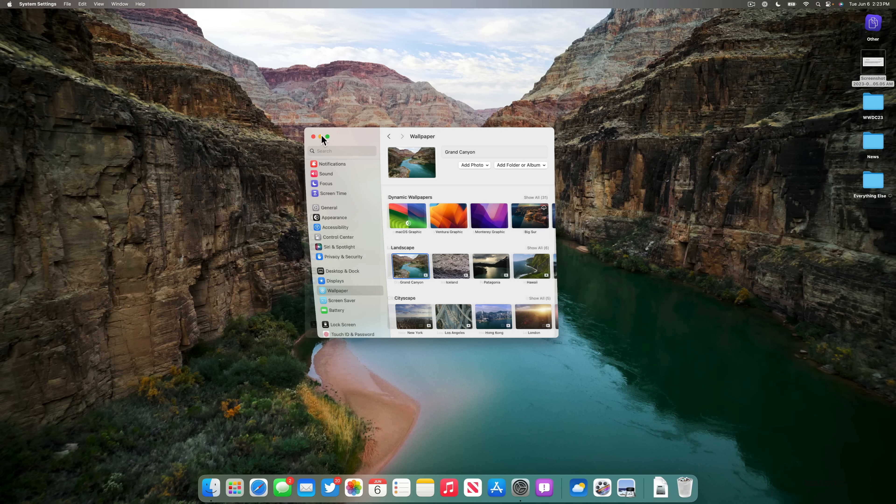
{"action": "left_click", "coordinate": [313, 136]}
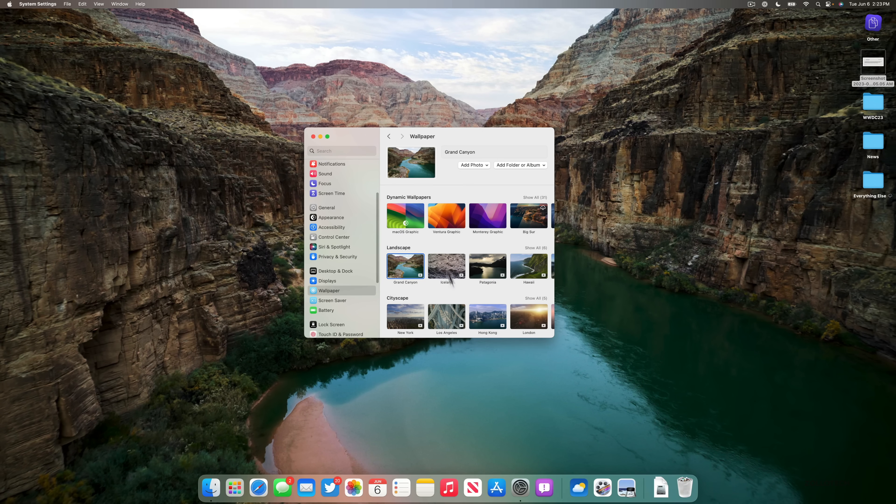
{"action": "scroll", "scroll_direction": "right", "scroll_amount": 3}
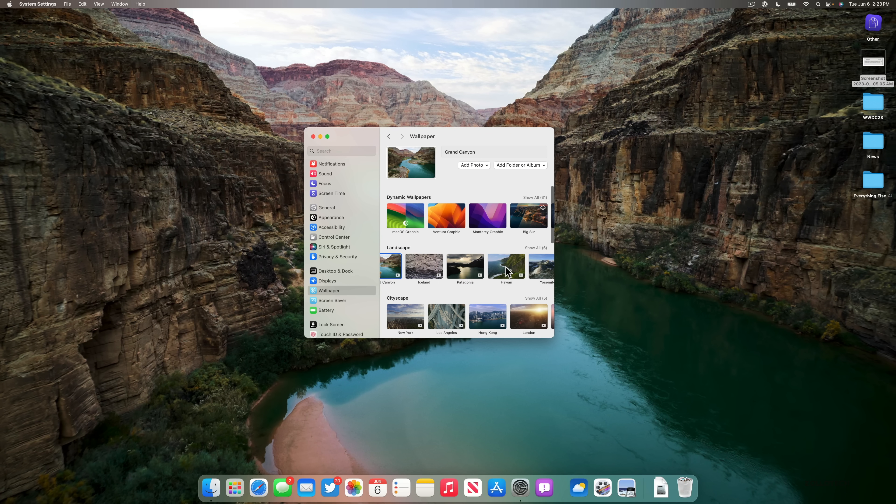
Apply the Hawaii wallpaper, lock the screen to preview it, unlock, and return to Grand Canyon
{"action": "left_click", "coordinate": [506, 266]}
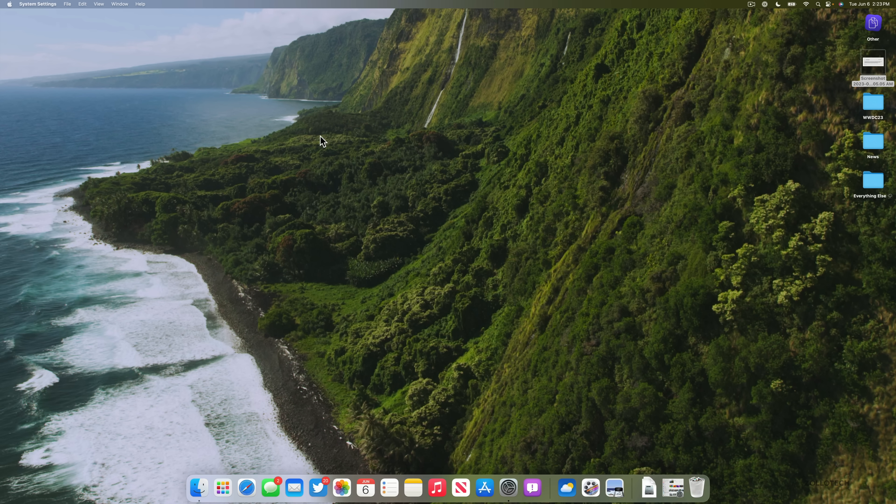
{"action": "key", "text": "cmd+ctrl+q"}
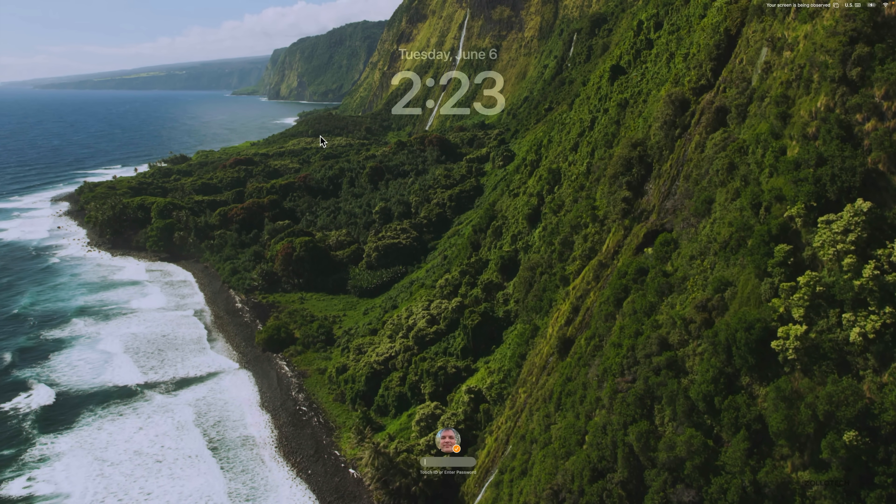
{"action": "key", "text": "Return"}
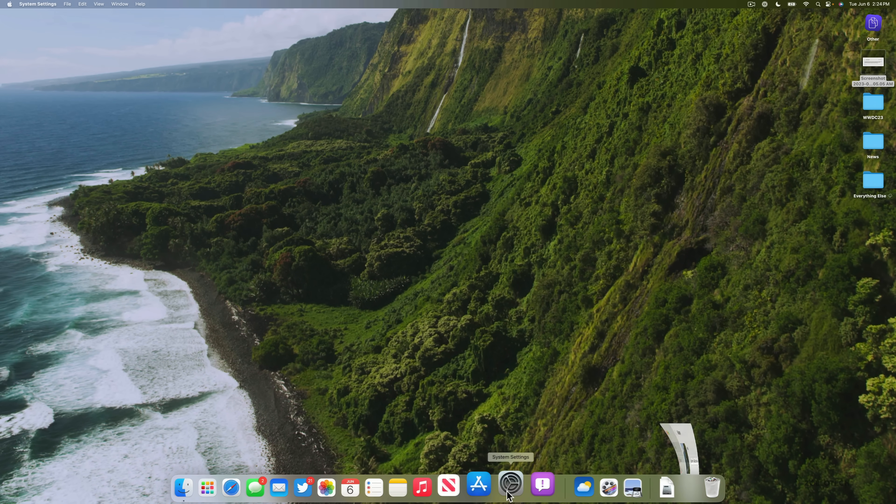
{"action": "left_click", "coordinate": [509, 487]}
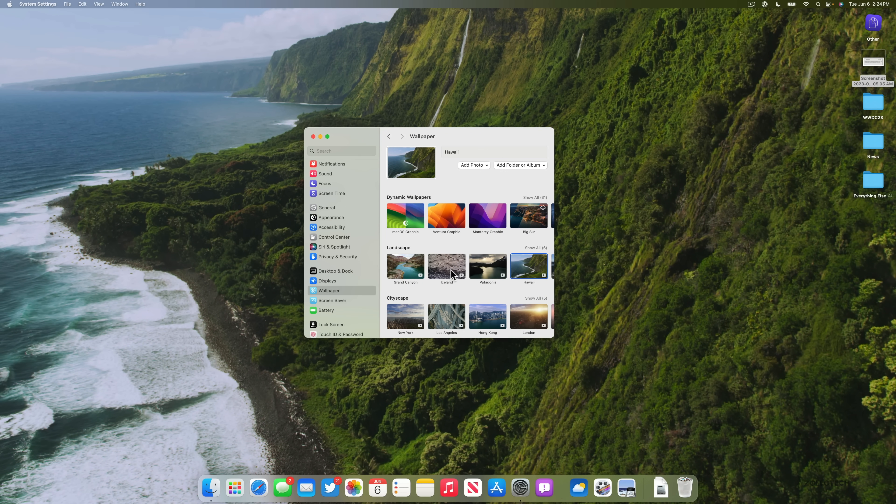
{"action": "left_click", "coordinate": [404, 266]}
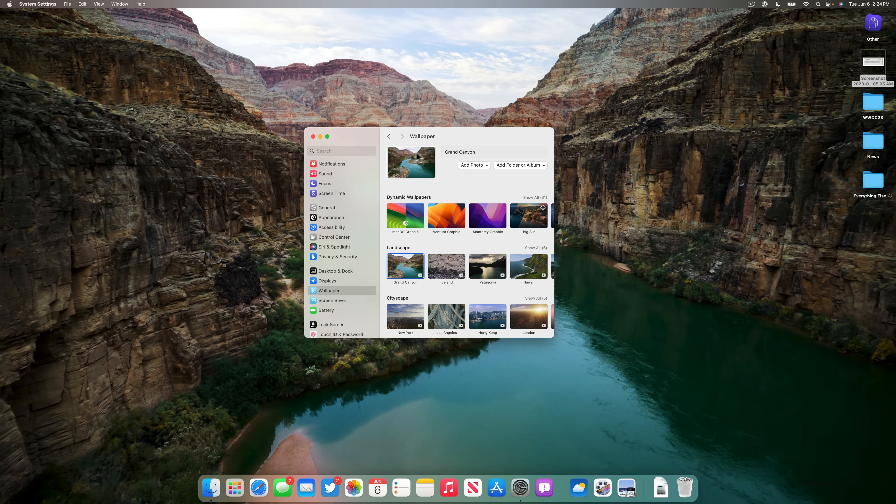
Close System Settings, leaving the Grand Canyon desktop with its widget panel
{"action": "left_click", "coordinate": [331, 217]}
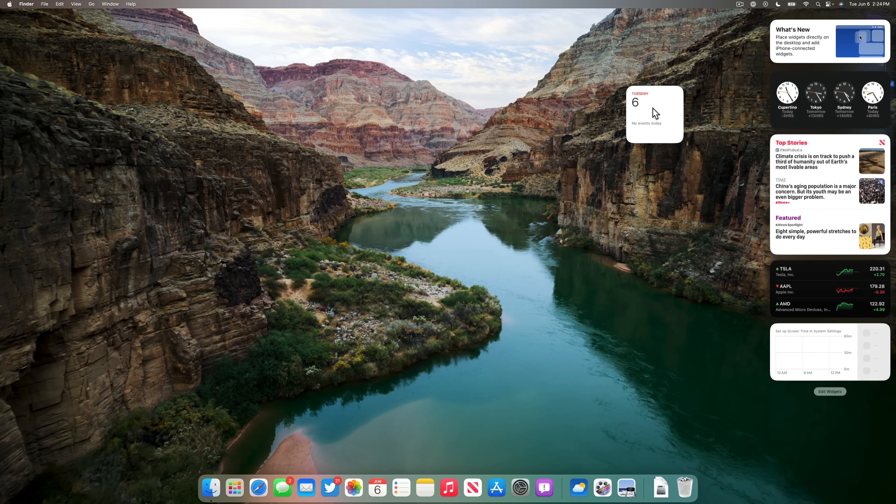
Drag the Calendar widget to the desktop's top-left and the Weather widget beside it over the canyon
{"action": "left_click_drag", "start_coordinate": [654, 112], "coordinate": [212, 84]}
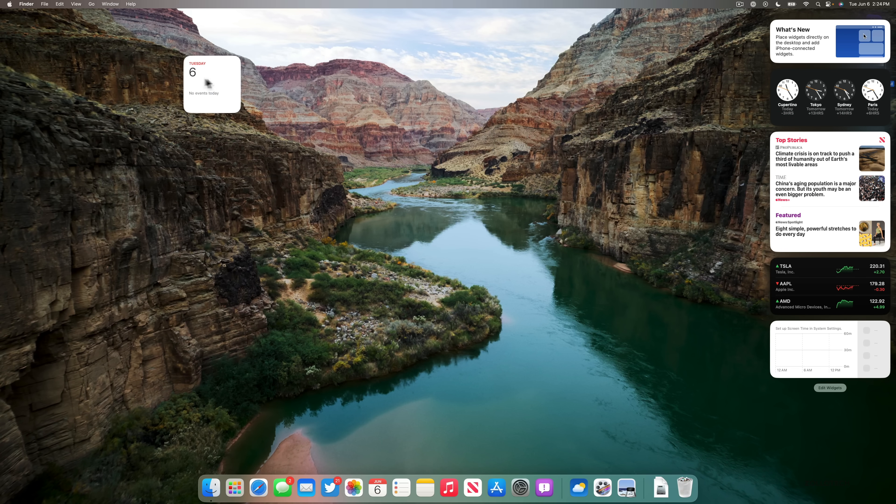
{"action": "left_click_drag", "start_coordinate": [212, 84], "coordinate": [46, 48]}
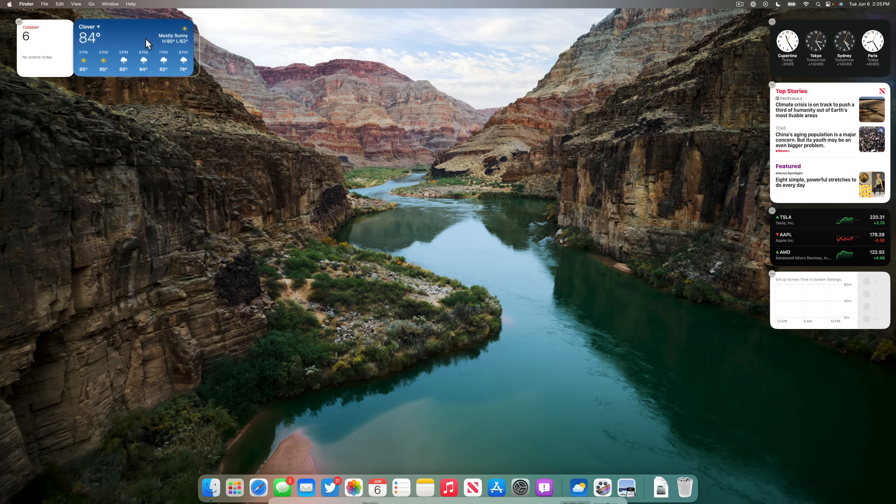
{"action": "left_click_drag", "start_coordinate": [135, 43], "coordinate": [393, 120]}
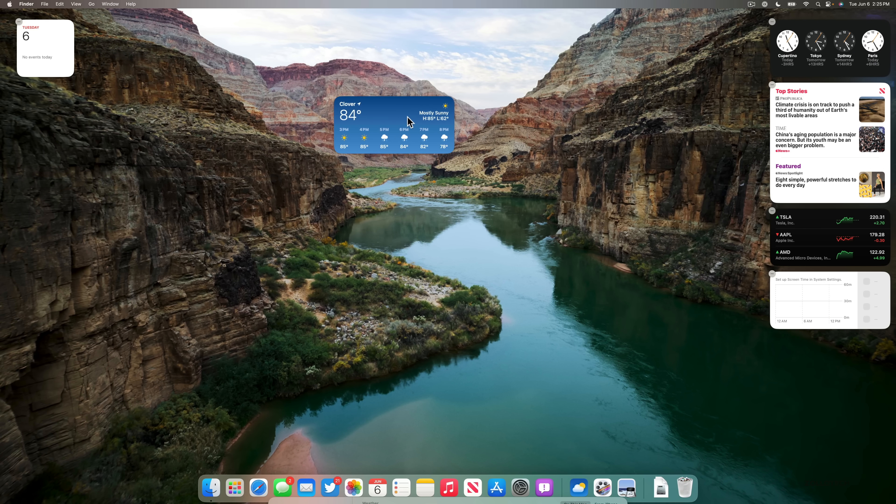
{"action": "left_click_drag", "start_coordinate": [393, 111], "coordinate": [139, 47]}
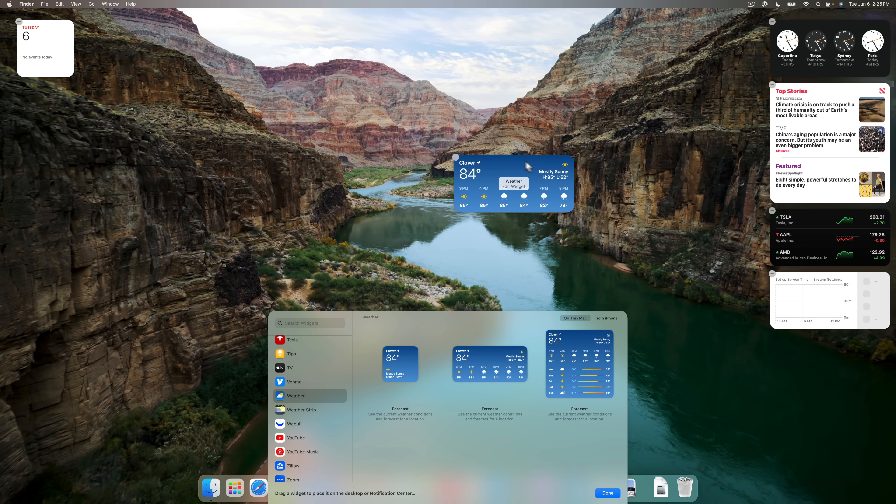
Browse the widget gallery's Tesla and Overcast offerings while lining up weather and podcast widgets
{"action": "left_click", "coordinate": [607, 493]}
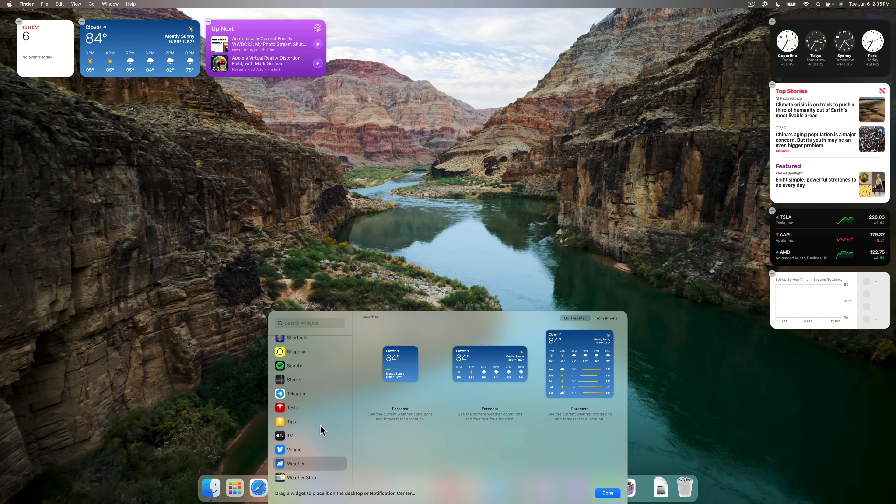
{"action": "left_click", "coordinate": [293, 407]}
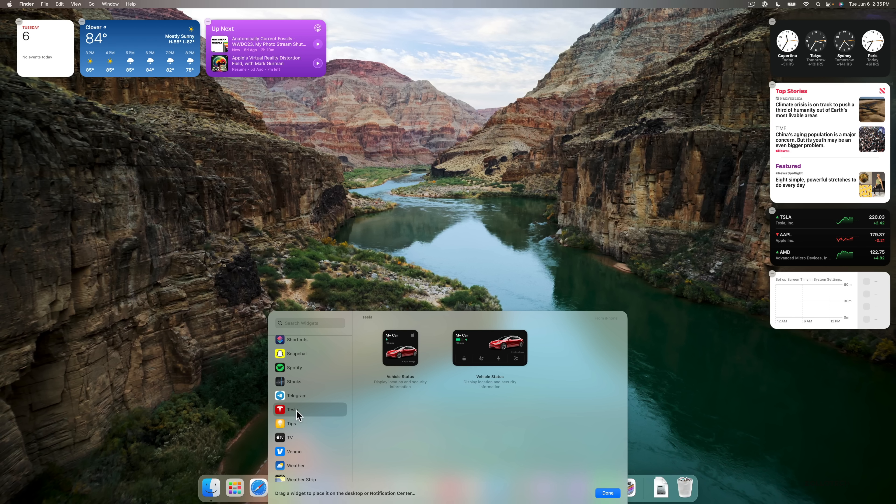
{"action": "mouse_move", "coordinate": [459, 409]}
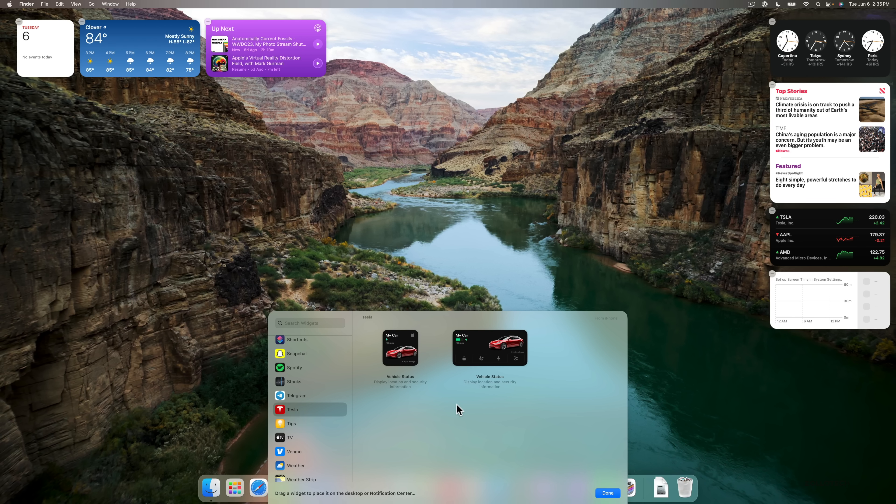
{"action": "mouse_move", "coordinate": [460, 383]}
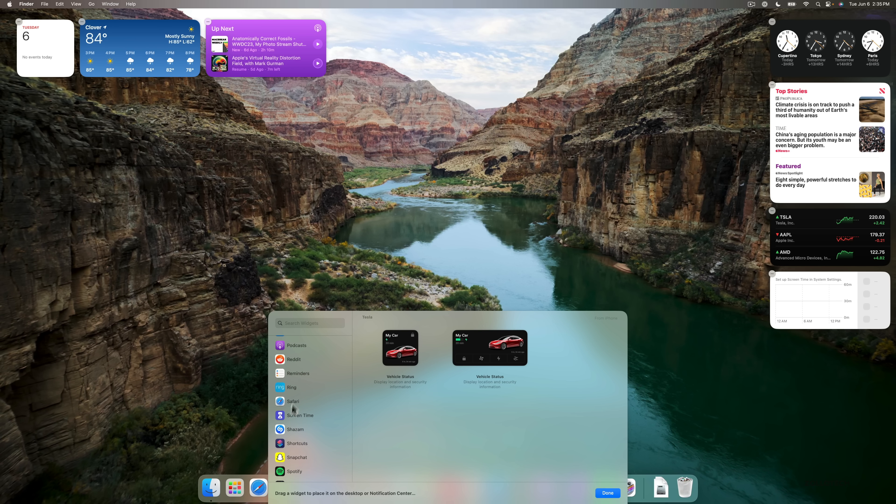
{"action": "mouse_move", "coordinate": [295, 389]}
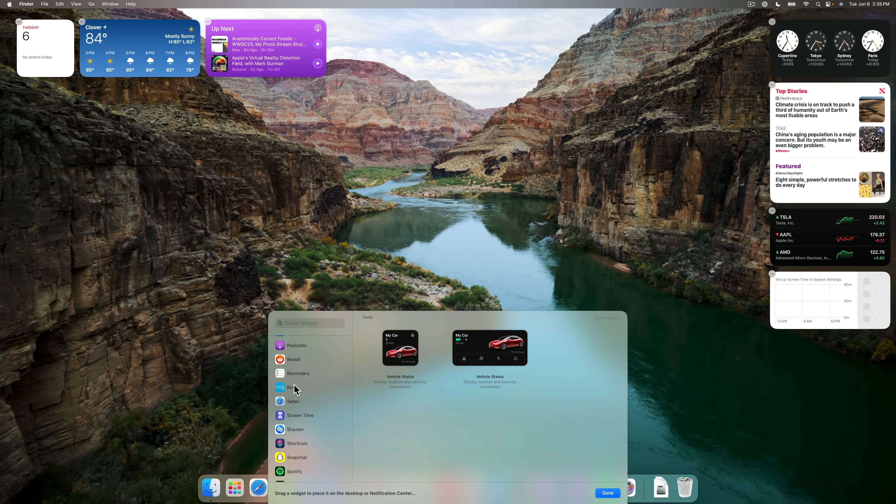
{"action": "mouse_move", "coordinate": [298, 446]}
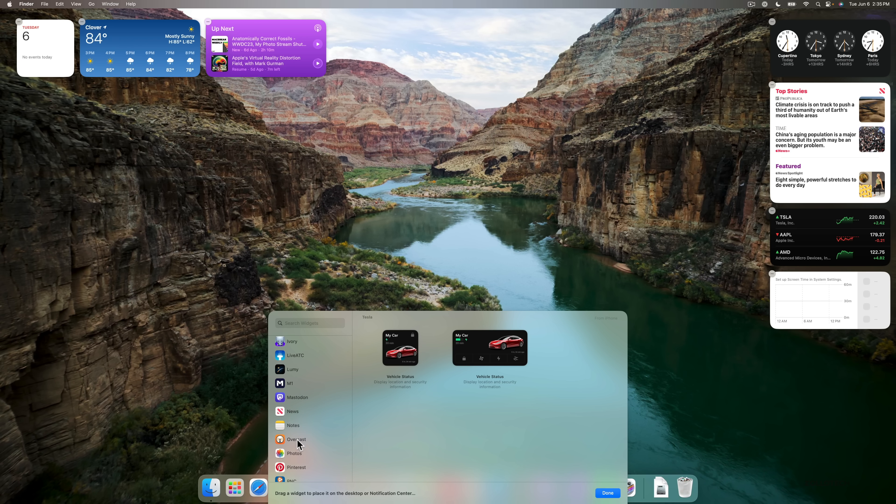
{"action": "left_click", "coordinate": [296, 438]}
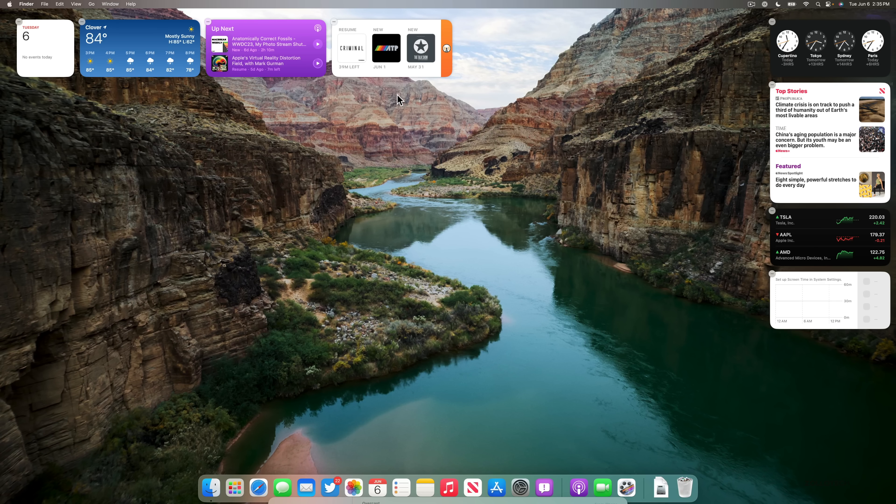
{"action": "mouse_move", "coordinate": [397, 159]}
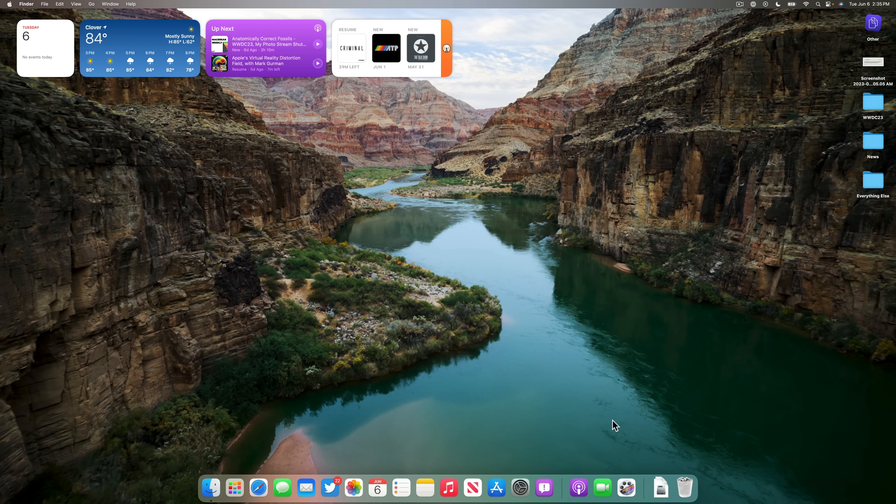
{"action": "mouse_move", "coordinate": [603, 487]}
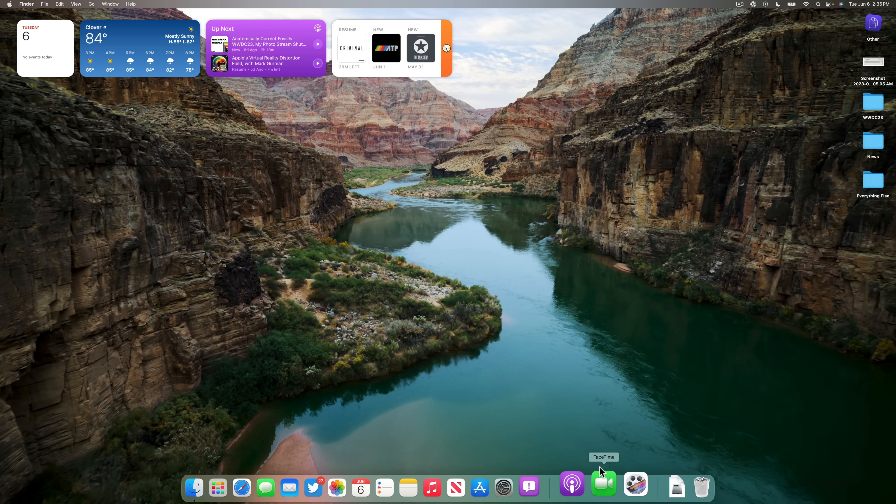
{"action": "mouse_move", "coordinate": [604, 487]}
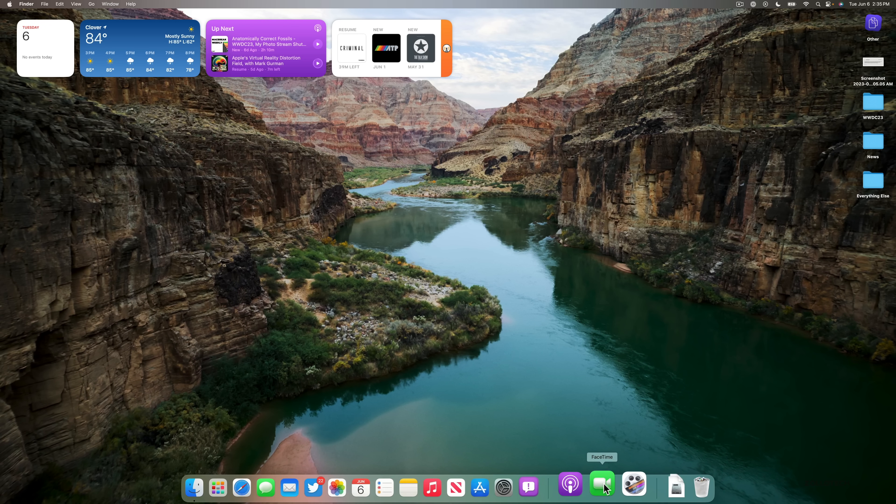
Launch FaceTime from the Dock, showing its camera preview and recent calls
{"action": "left_click", "coordinate": [601, 487]}
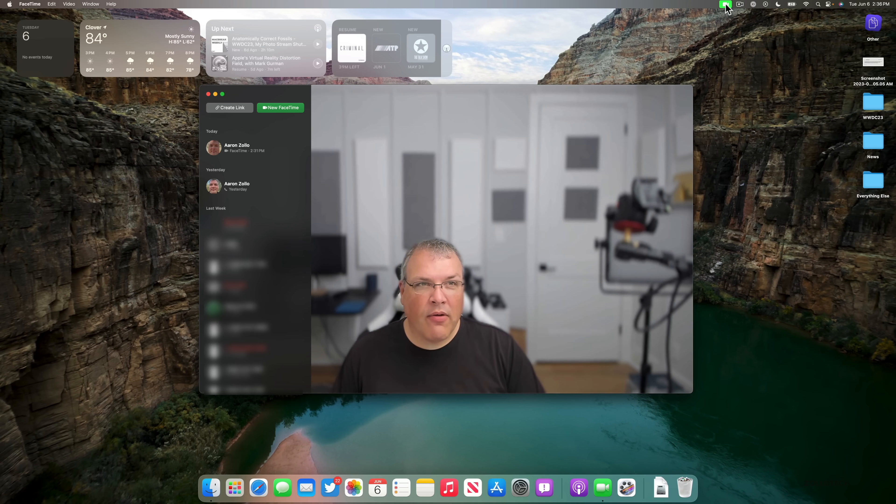
{"action": "left_click", "coordinate": [726, 4]}
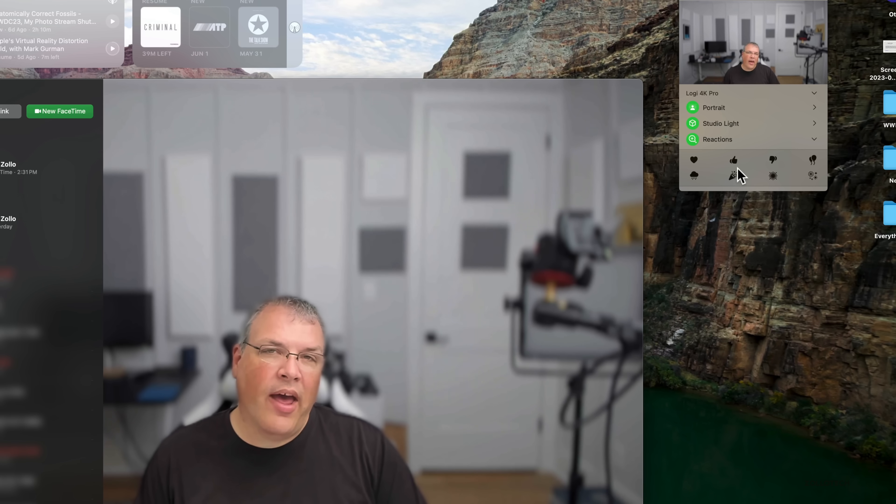
Send hearts, thumbs-up, balloons, fireworks and laser reactions over your own camera feed
{"action": "left_click", "coordinate": [694, 160]}
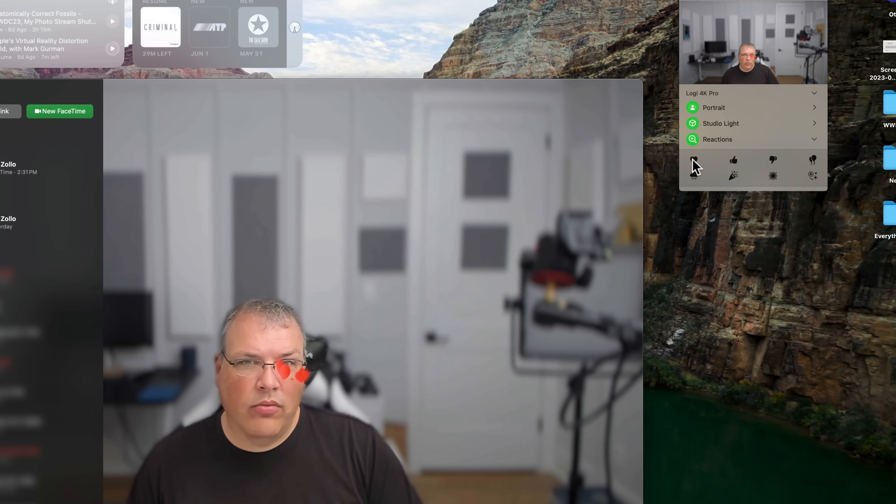
{"action": "left_click", "coordinate": [694, 160]}
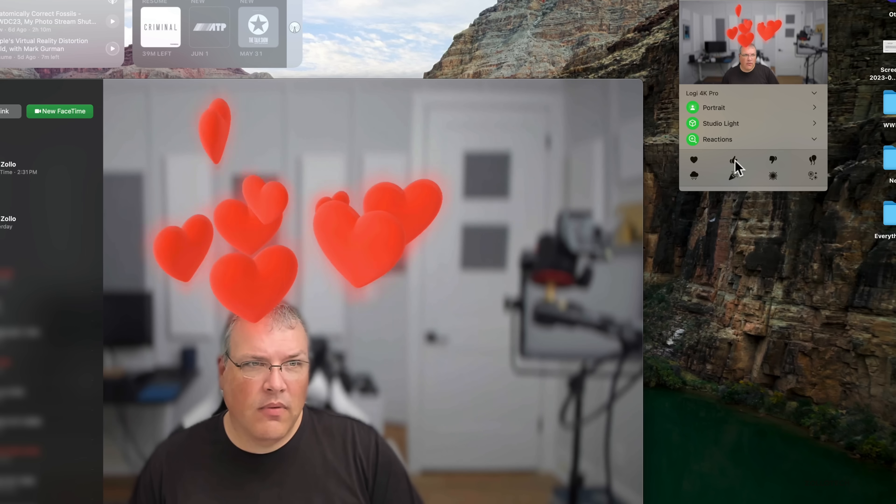
{"action": "left_click", "coordinate": [734, 161]}
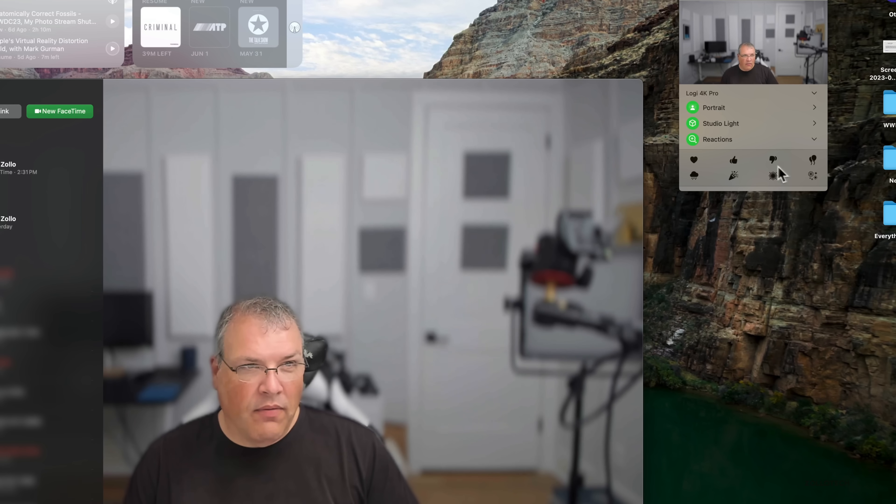
{"action": "left_click", "coordinate": [812, 160]}
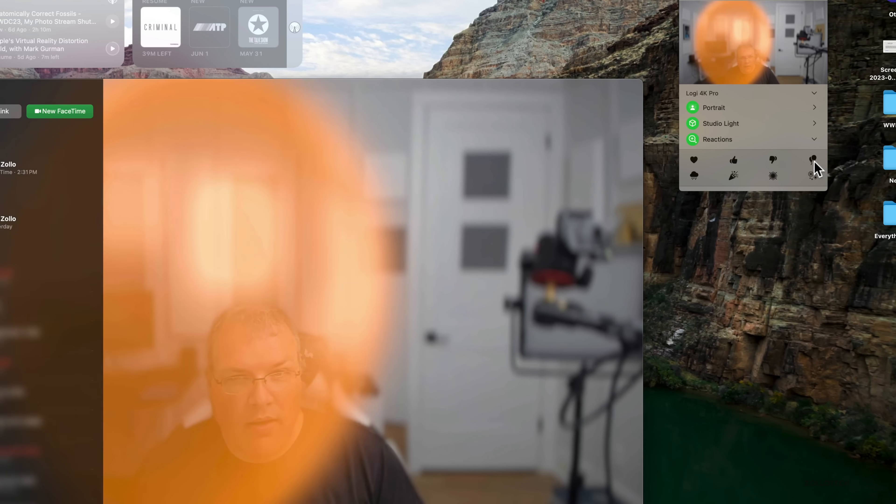
{"action": "left_click", "coordinate": [813, 160]}
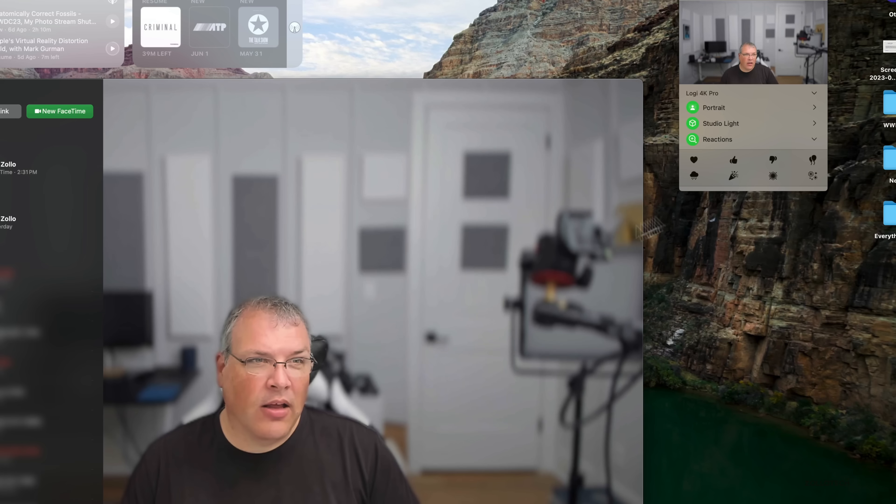
{"action": "left_click", "coordinate": [812, 175]}
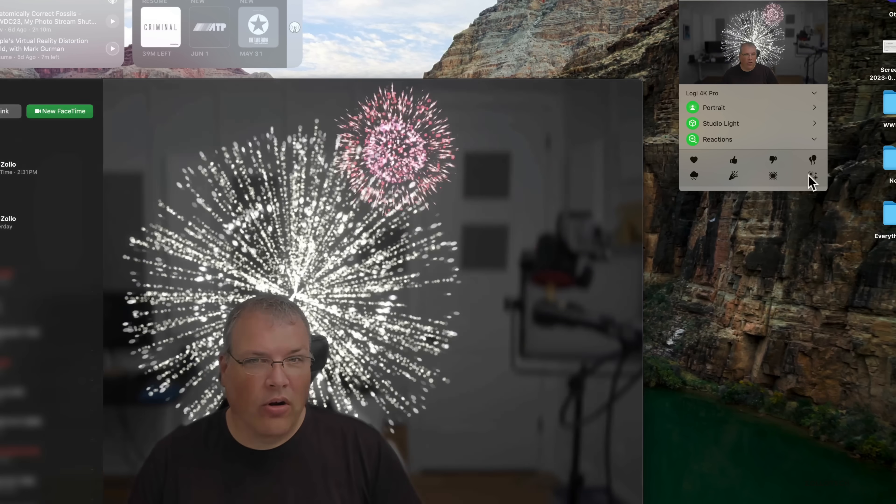
{"action": "left_click", "coordinate": [773, 175]}
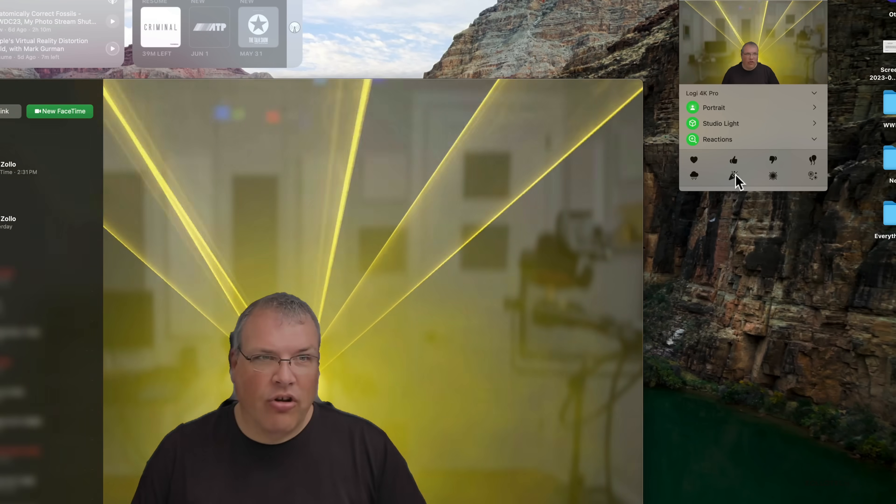
{"action": "left_click", "coordinate": [734, 175]}
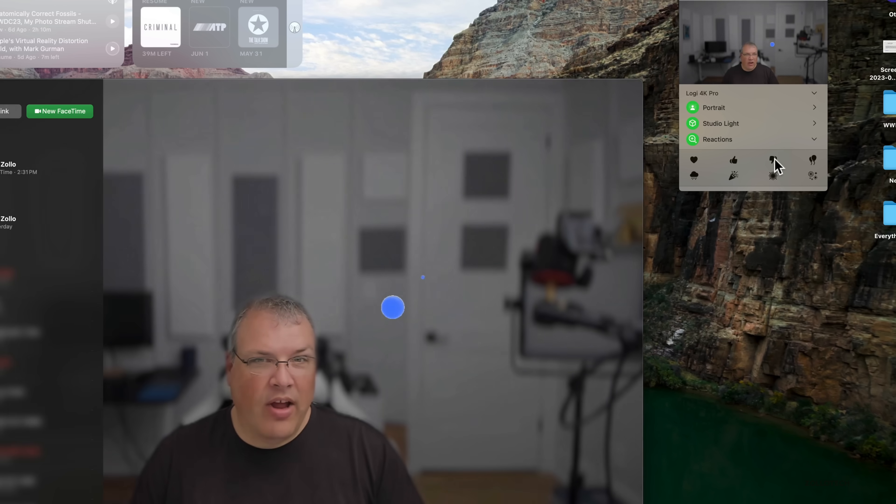
{"action": "left_click", "coordinate": [773, 160]}
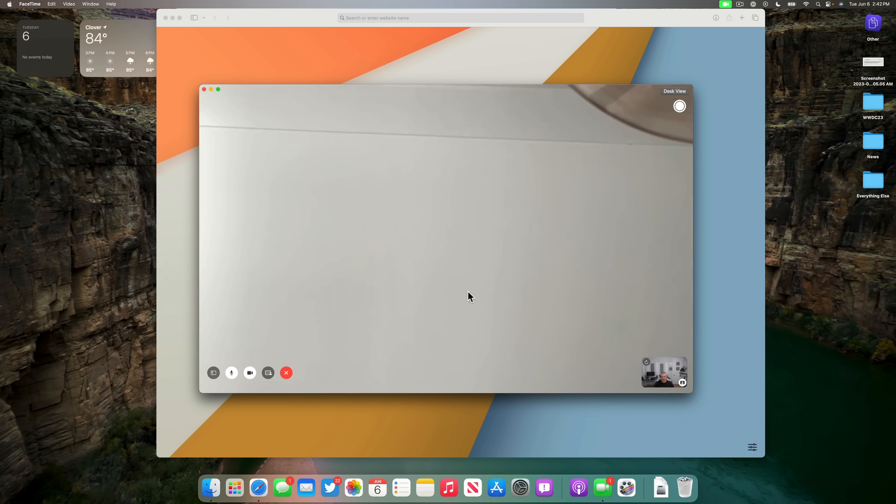
{"action": "mouse_move", "coordinate": [628, 361]}
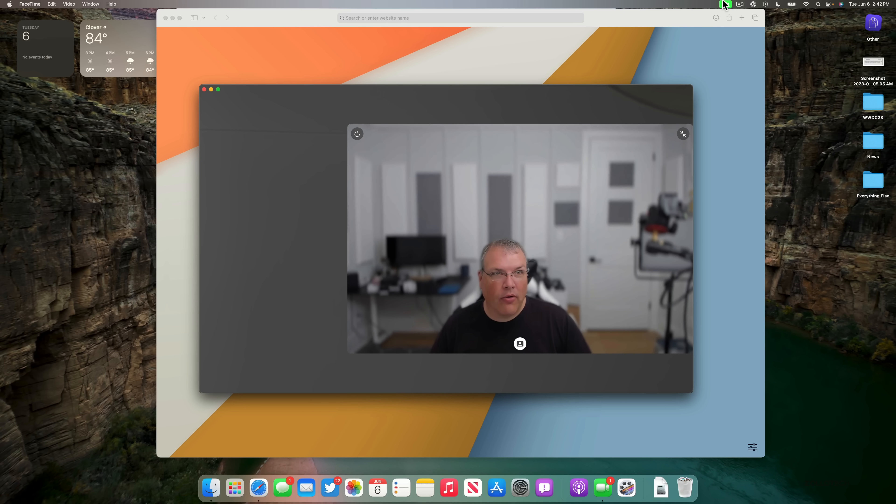
From the FaceTime menu bar item, bring up the Window-or-Screen sharing choice
{"action": "left_click", "coordinate": [727, 5]}
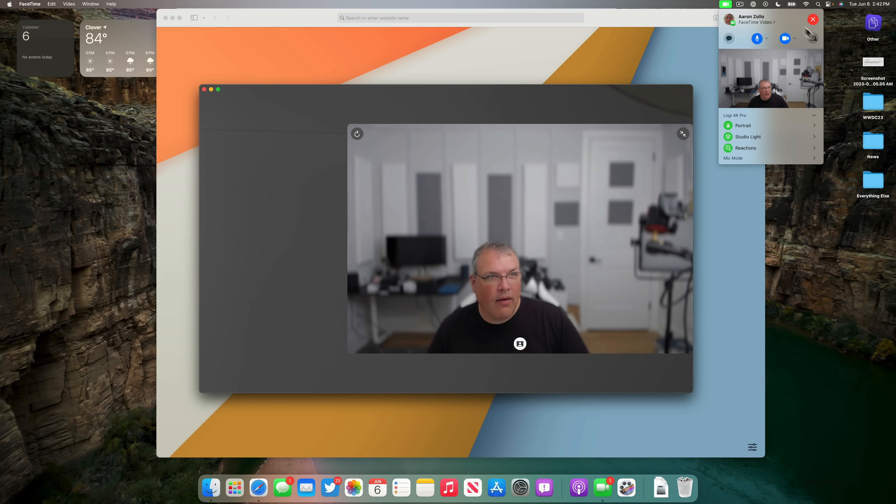
{"action": "left_click", "coordinate": [813, 38]}
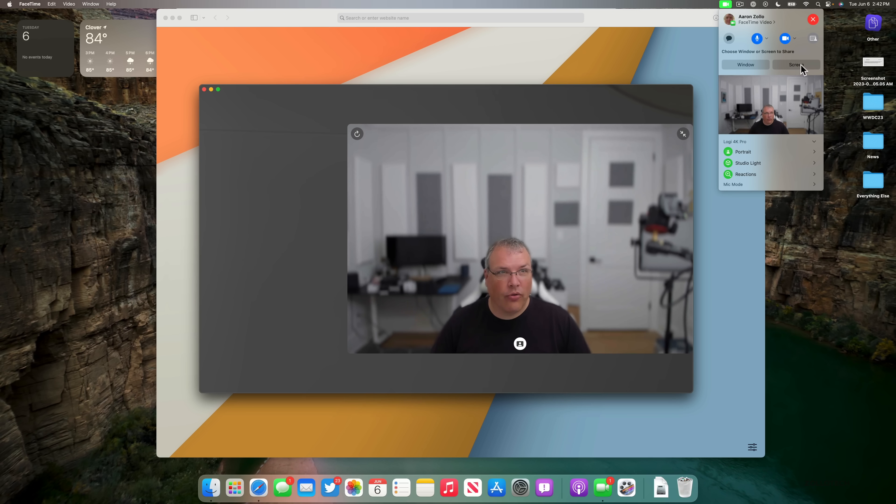
Share the entire screen in the call and try the small then large presenter overlay
{"action": "left_click", "coordinate": [796, 64]}
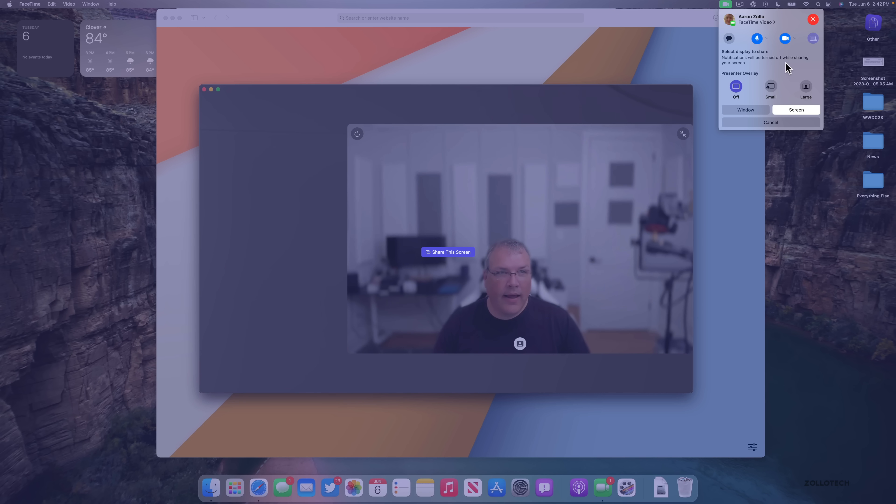
{"action": "mouse_move", "coordinate": [655, 160]}
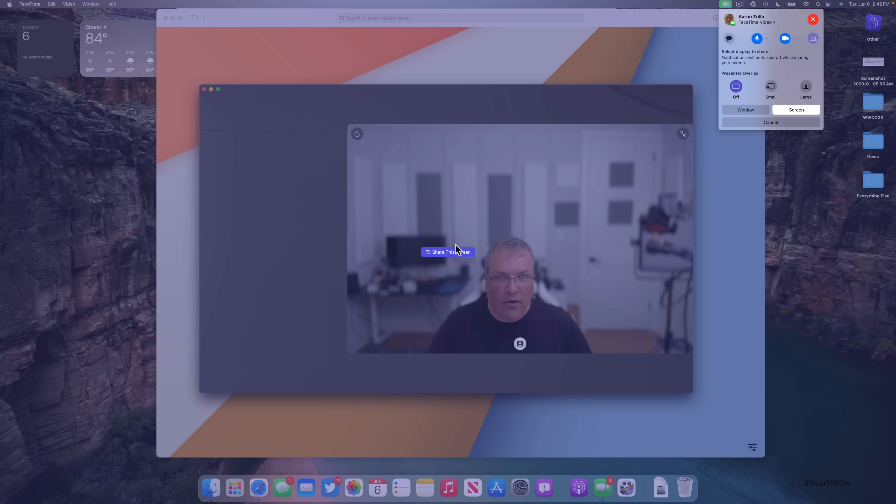
{"action": "left_click", "coordinate": [795, 110]}
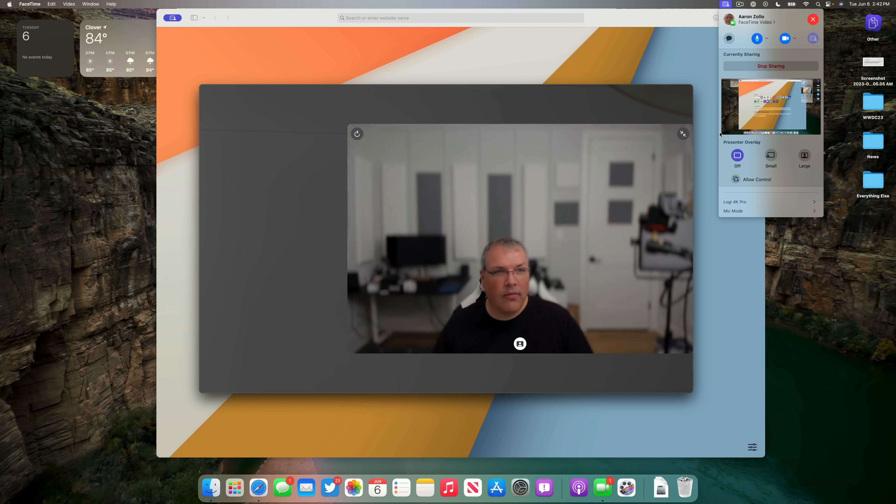
{"action": "left_click", "coordinate": [771, 155]}
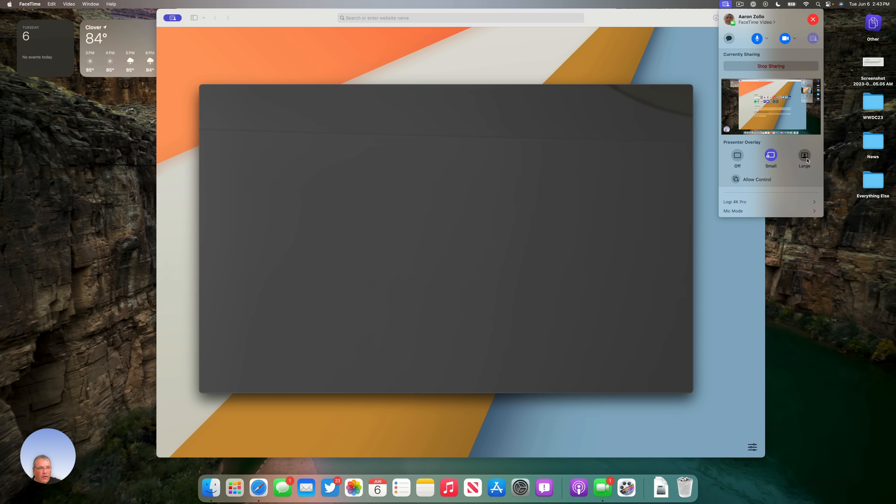
{"action": "left_click", "coordinate": [804, 155]}
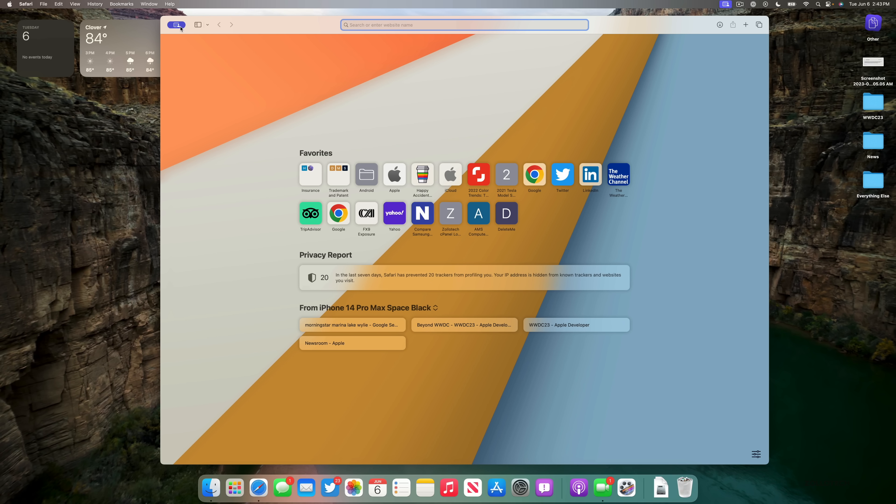
Glance at Safari's tab group list, dismiss it, and launch the App Store from the Dock
{"action": "left_click", "coordinate": [208, 24]}
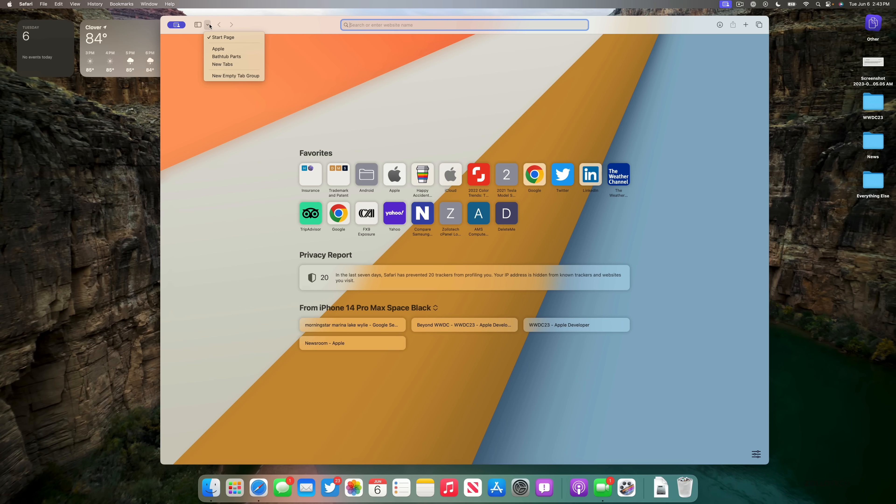
{"action": "left_click", "coordinate": [377, 432]}
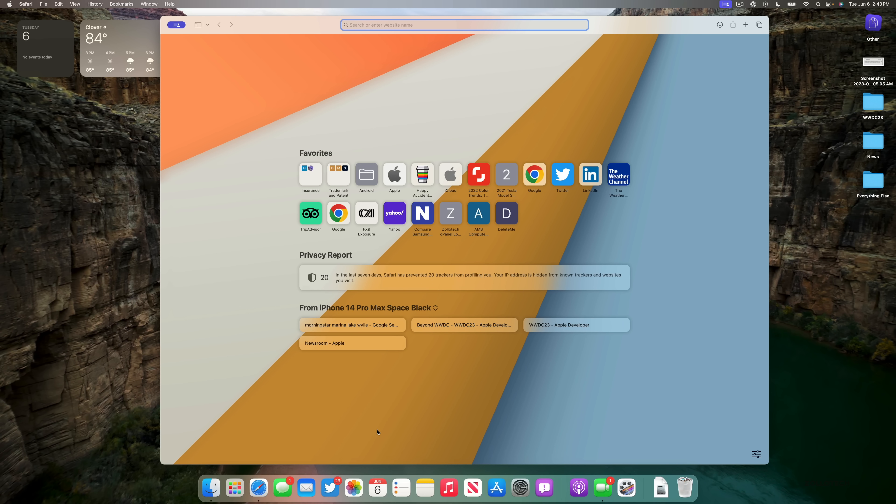
{"action": "left_click", "coordinate": [496, 488]}
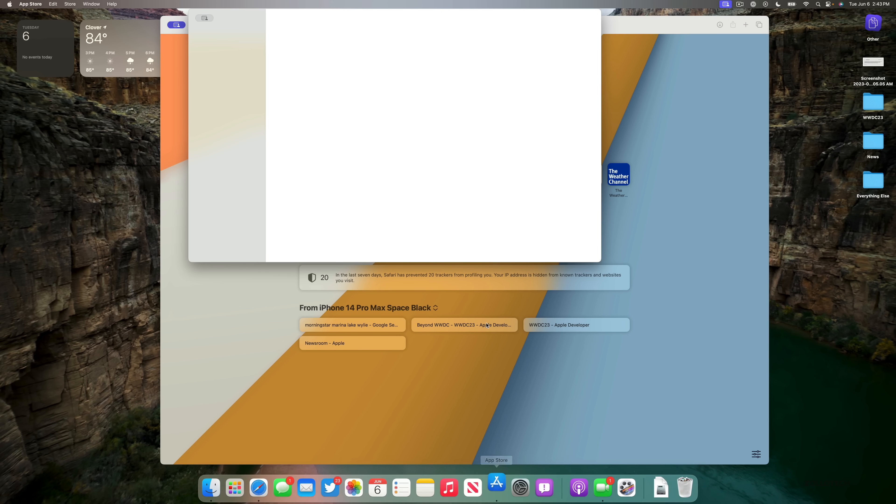
Bring up the shared App Store window's placement options to move it to the iPad Pro
{"action": "left_click", "coordinate": [204, 17]}
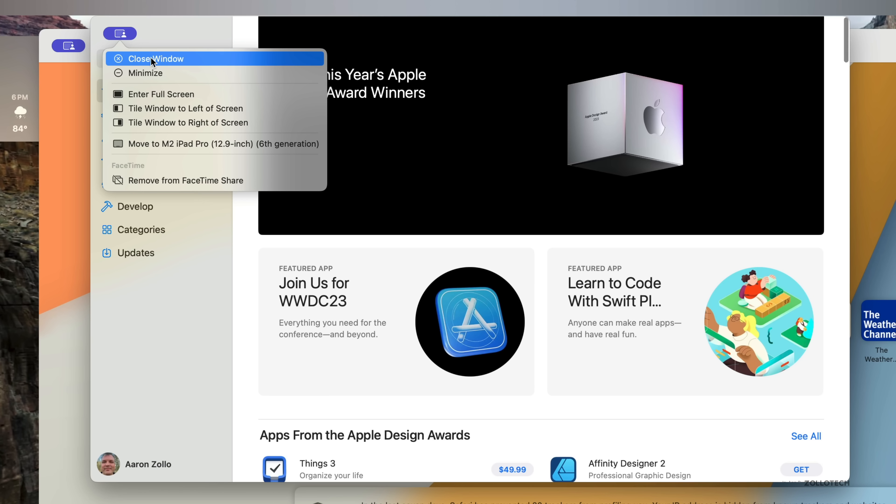
{"action": "mouse_move", "coordinate": [153, 98]}
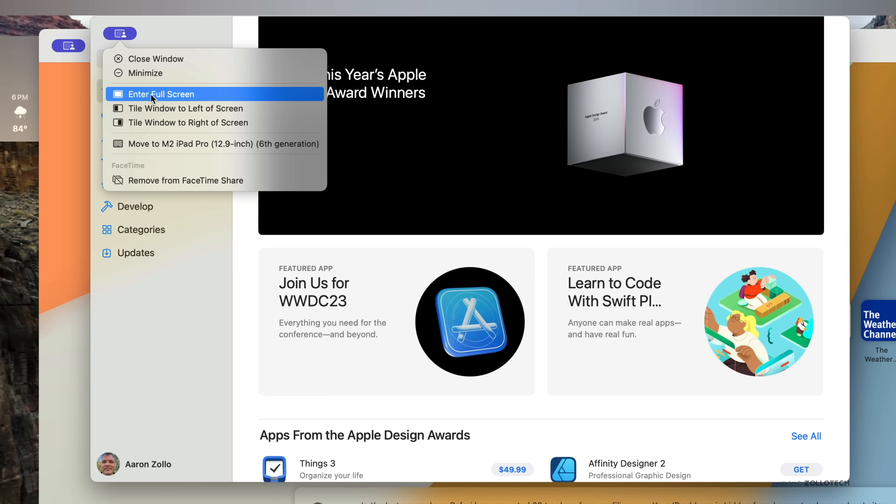
{"action": "mouse_move", "coordinate": [166, 123]}
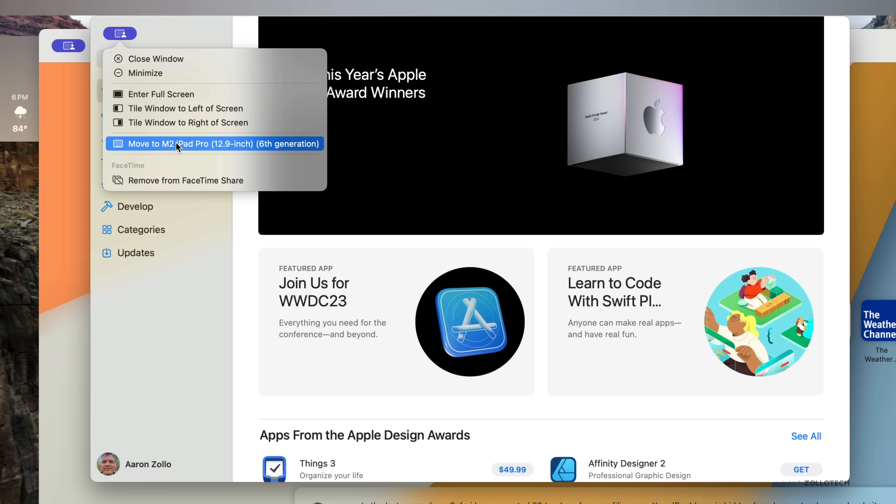
{"action": "mouse_move", "coordinate": [211, 262]}
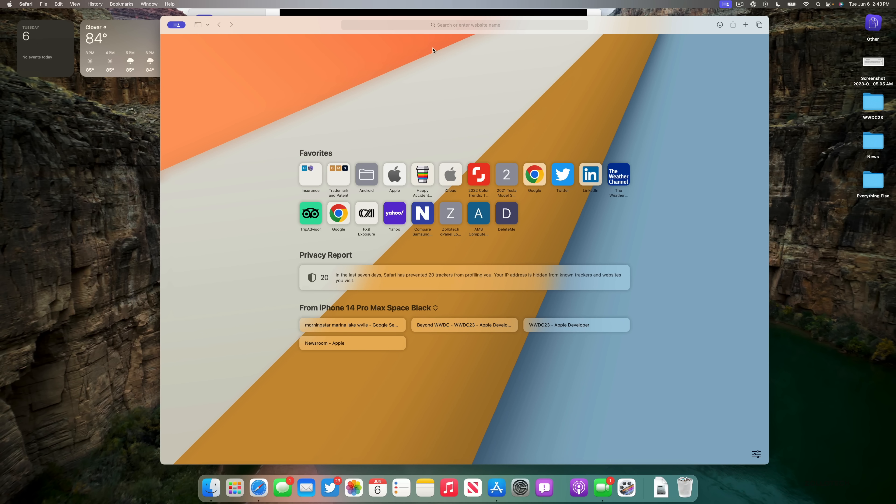
{"action": "mouse_move", "coordinate": [212, 45]}
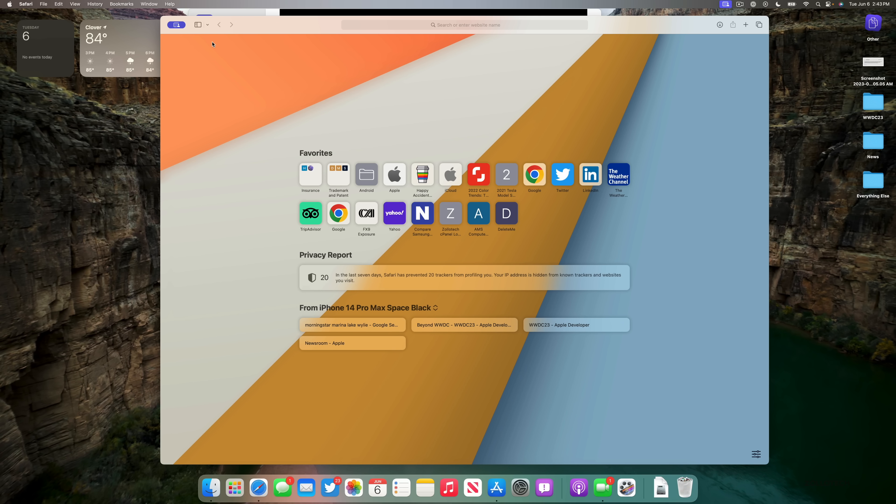
{"action": "mouse_move", "coordinate": [245, 200]}
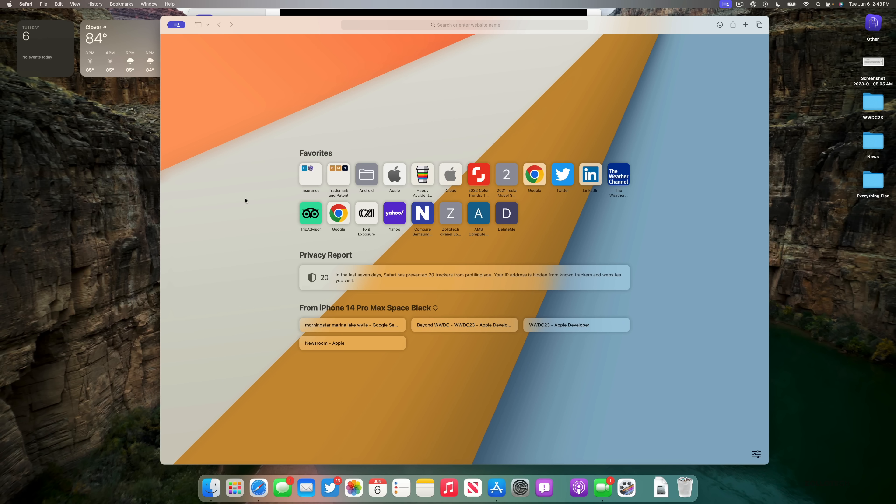
Reach the FaceTime sharing controls to turn the presenter overlay off
{"action": "left_click", "coordinate": [604, 488]}
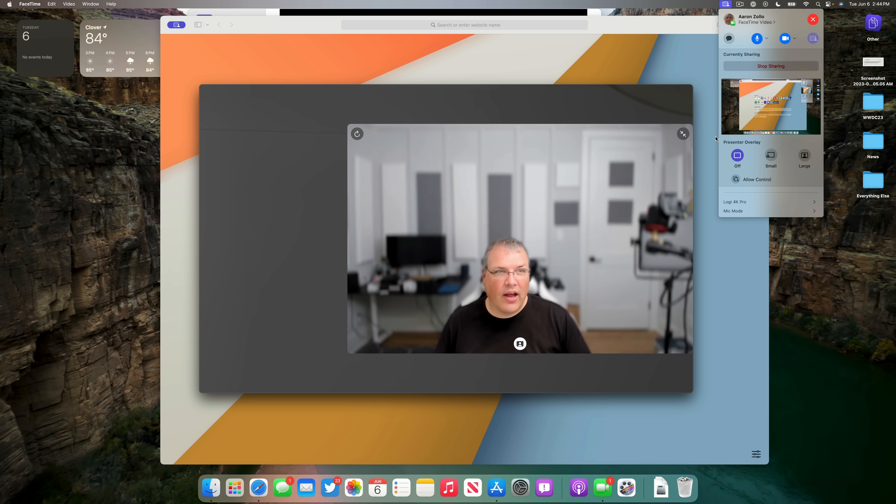
Stop the FaceTime screen share and launch Safari from the Dock
{"action": "left_click", "coordinate": [805, 155]}
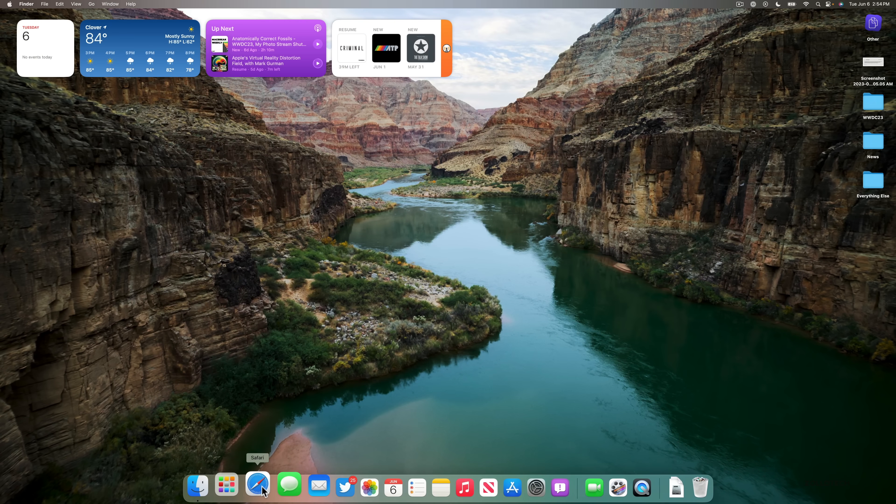
{"action": "left_click", "coordinate": [258, 487]}
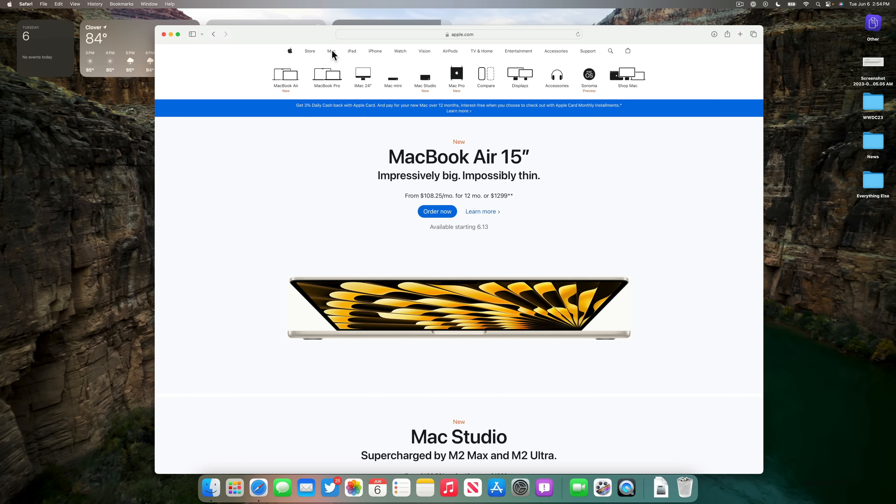
Bring up Safari's Settings window from the Safari menu over apple.com
{"action": "left_click", "coordinate": [26, 4]}
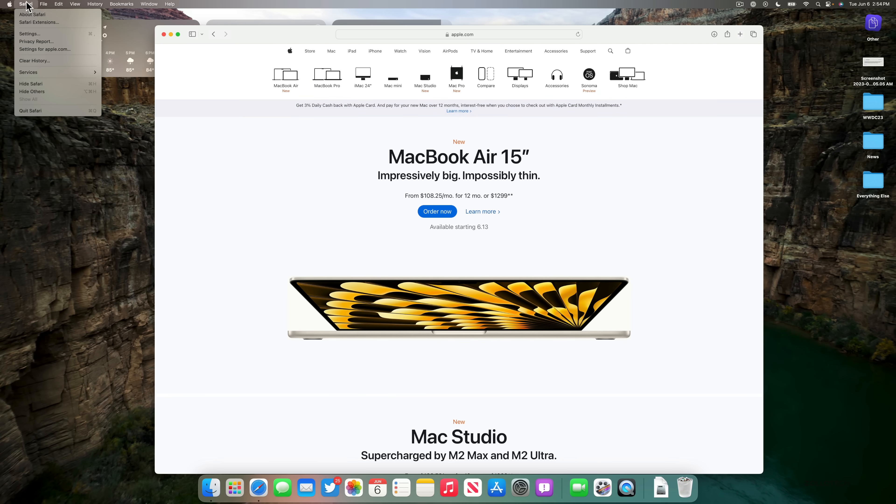
{"action": "left_click", "coordinate": [29, 34]}
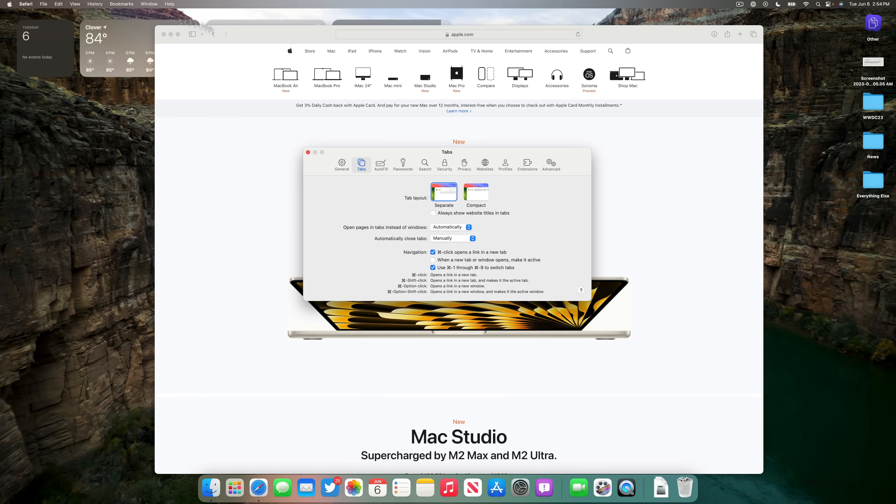
In Profiles settings, review the Work profile's favorites folder, keeping Favorites
{"action": "left_click", "coordinate": [548, 120]}
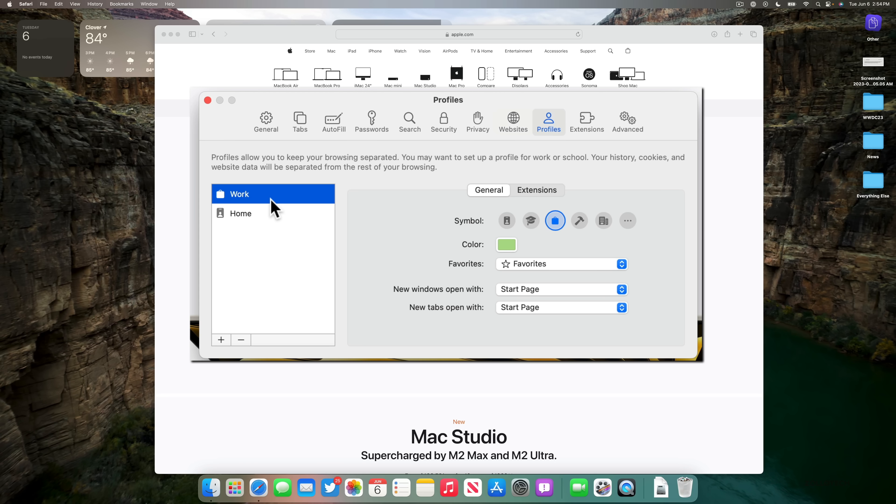
{"action": "mouse_move", "coordinate": [553, 274]}
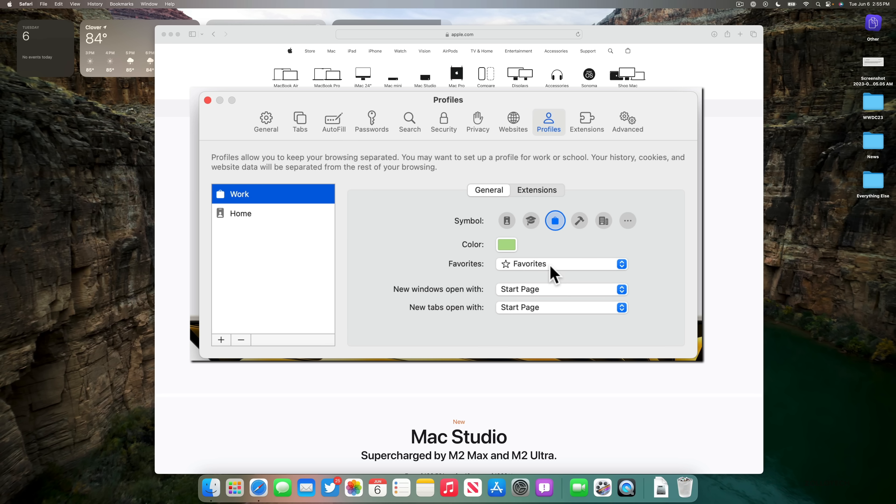
{"action": "left_click", "coordinate": [561, 264]}
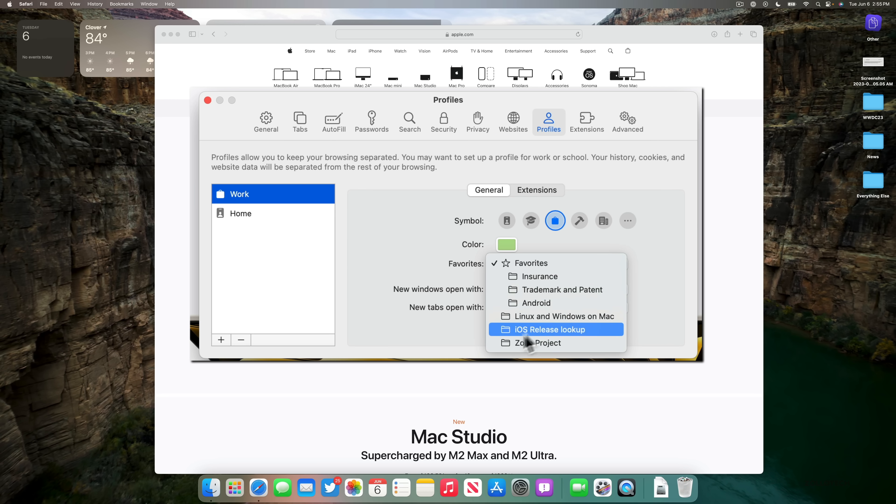
{"action": "left_click", "coordinate": [531, 262]}
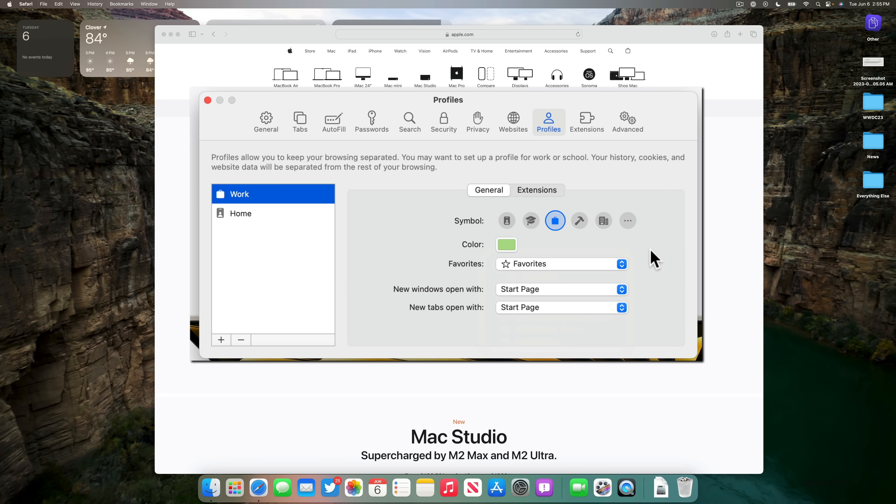
{"action": "left_click", "coordinate": [560, 289]}
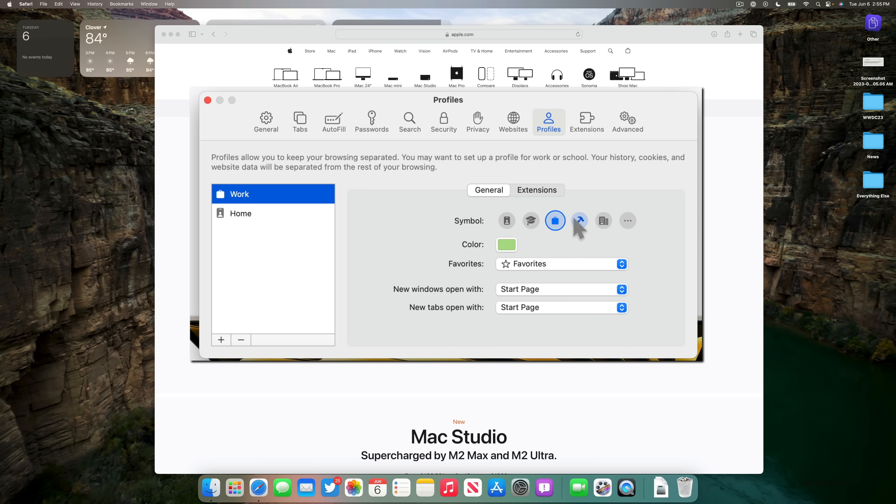
Give the Work profile the building symbol, check its Extensions, and close Settings
{"action": "left_click", "coordinate": [603, 221]}
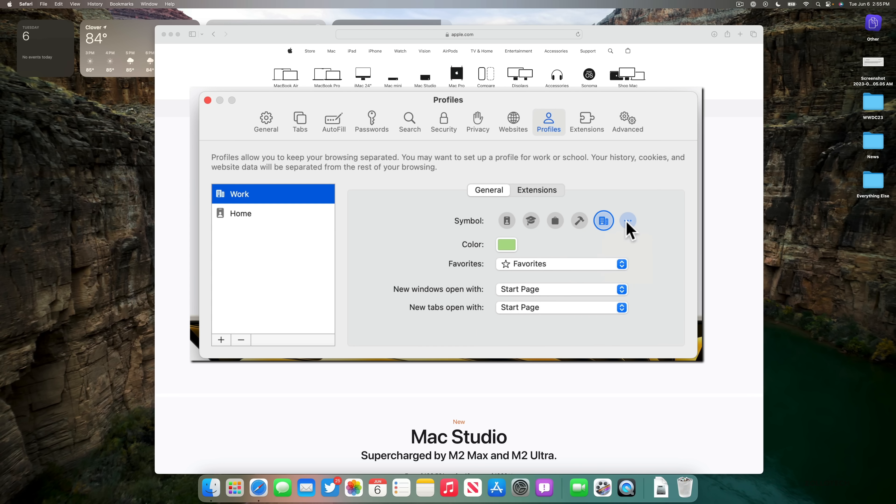
{"action": "left_click", "coordinate": [537, 190]}
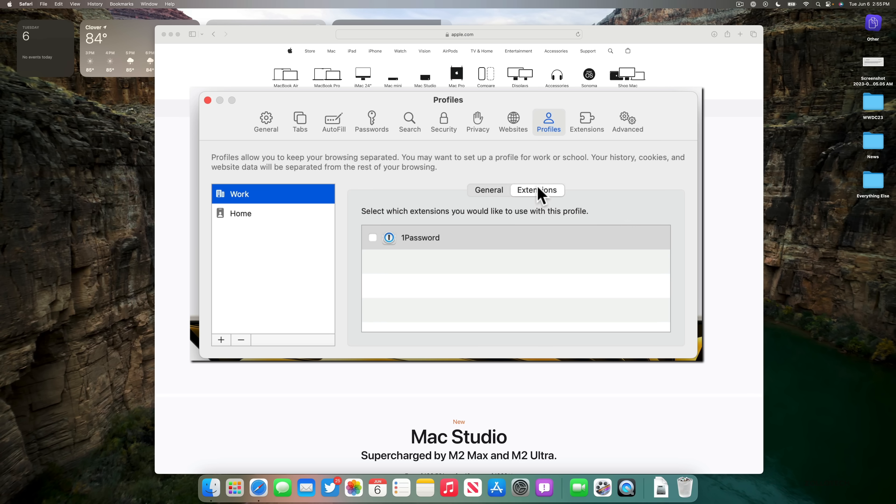
{"action": "left_click", "coordinate": [489, 190]}
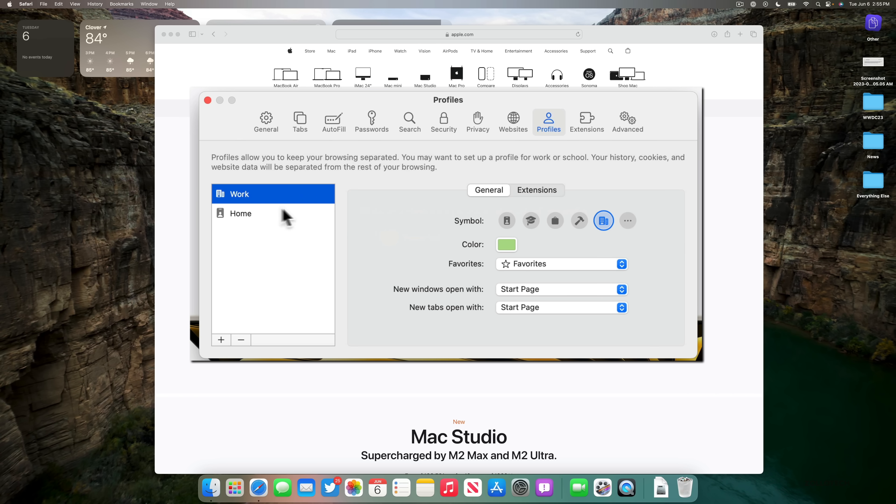
{"action": "left_click", "coordinate": [241, 213]}
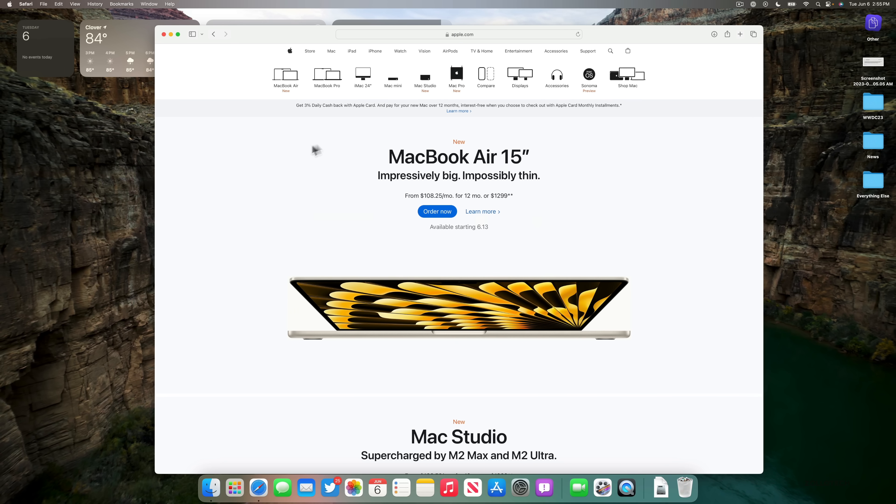
{"action": "mouse_move", "coordinate": [64, 5]}
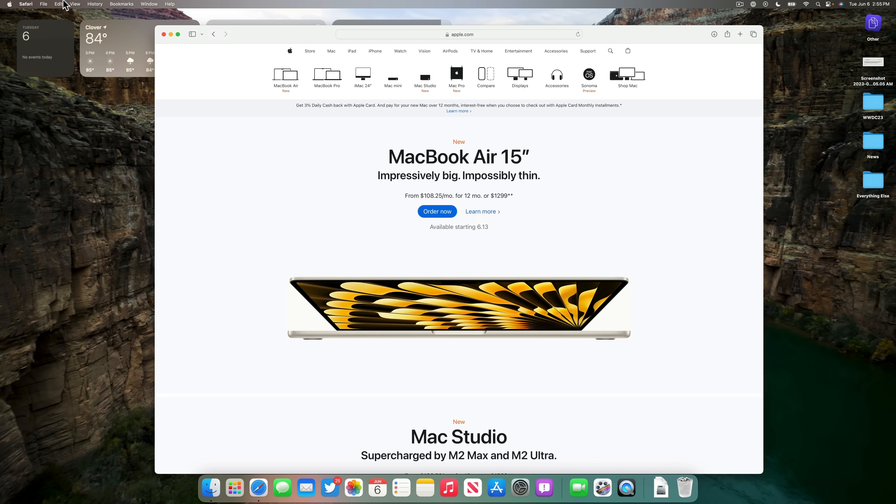
Add the apple.com Mac page to the Dock as the Mac – Apple web app and browse it
{"action": "left_click", "coordinate": [44, 4]}
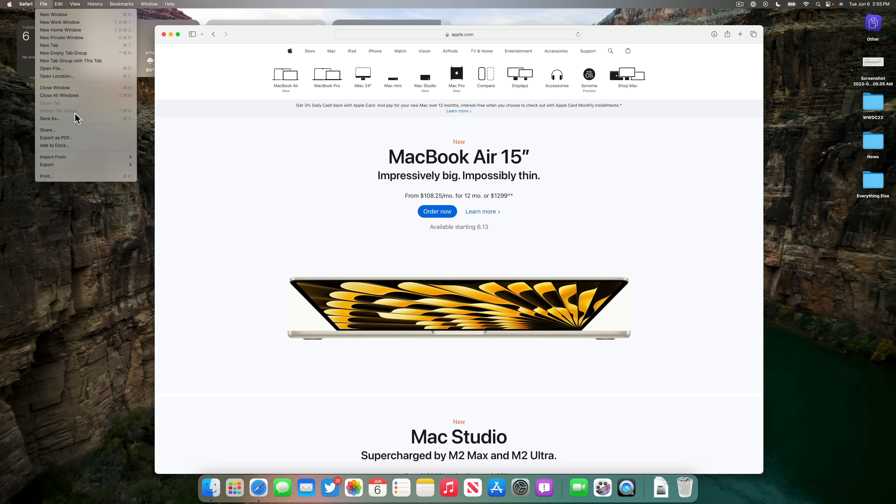
{"action": "mouse_move", "coordinate": [63, 151]}
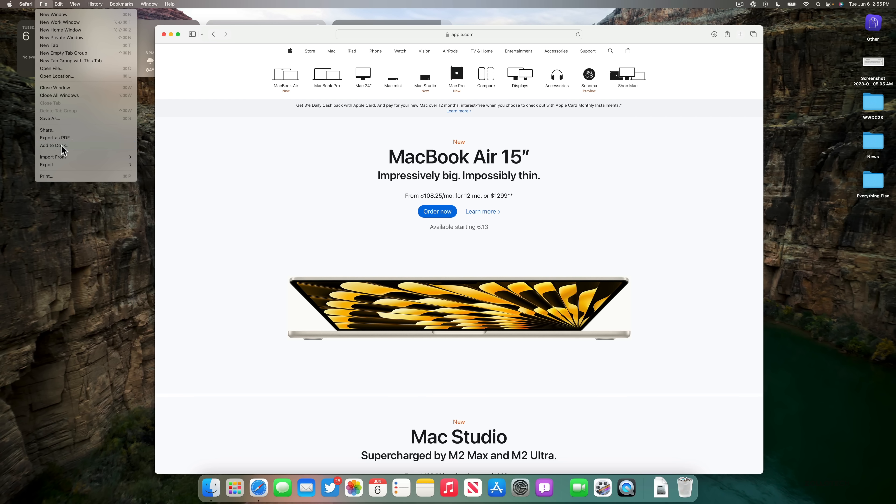
{"action": "left_click", "coordinate": [53, 145]}
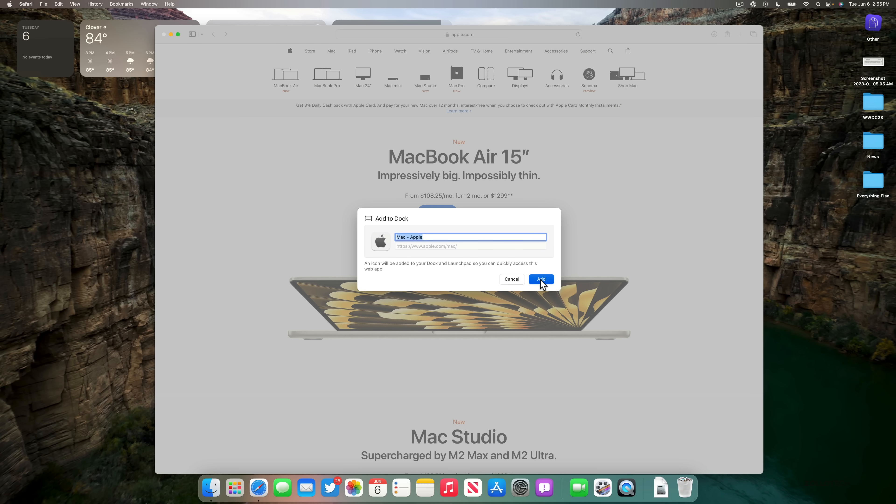
{"action": "left_click", "coordinate": [540, 279]}
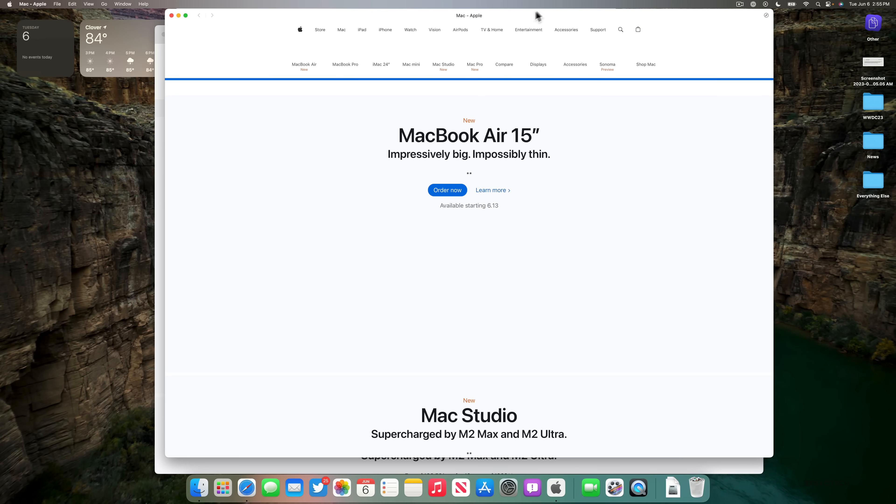
{"action": "scroll", "scroll_direction": "down", "scroll_amount": 3}
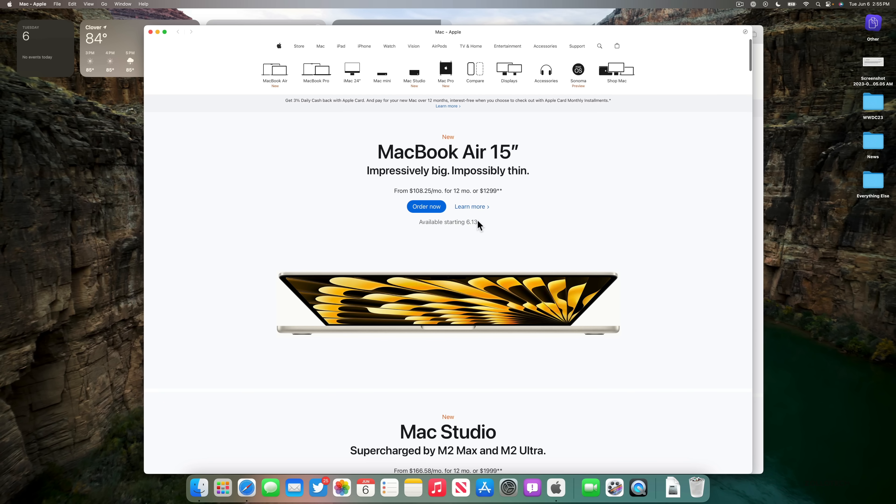
{"action": "mouse_move", "coordinate": [555, 488]}
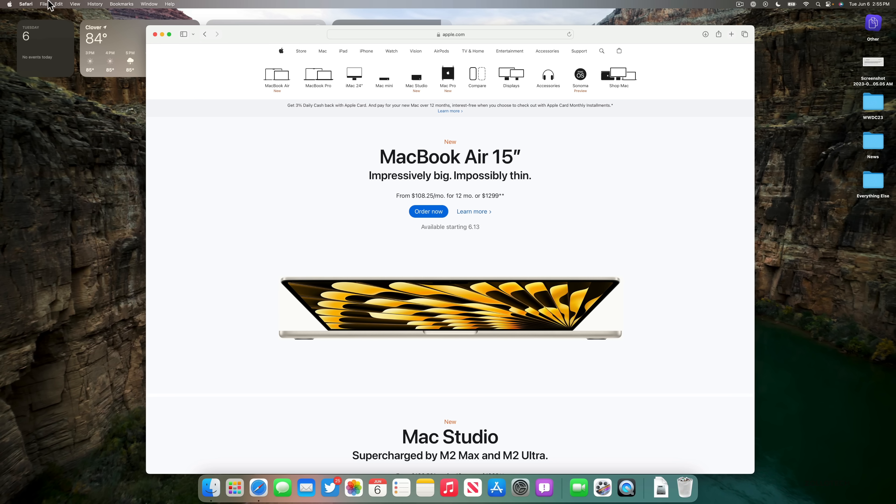
{"action": "left_click", "coordinate": [43, 4]}
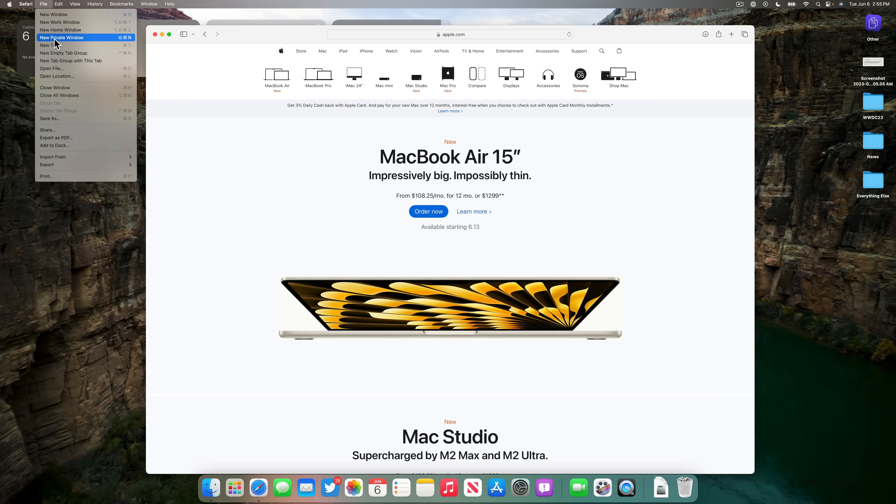
{"action": "left_click", "coordinate": [62, 37]}
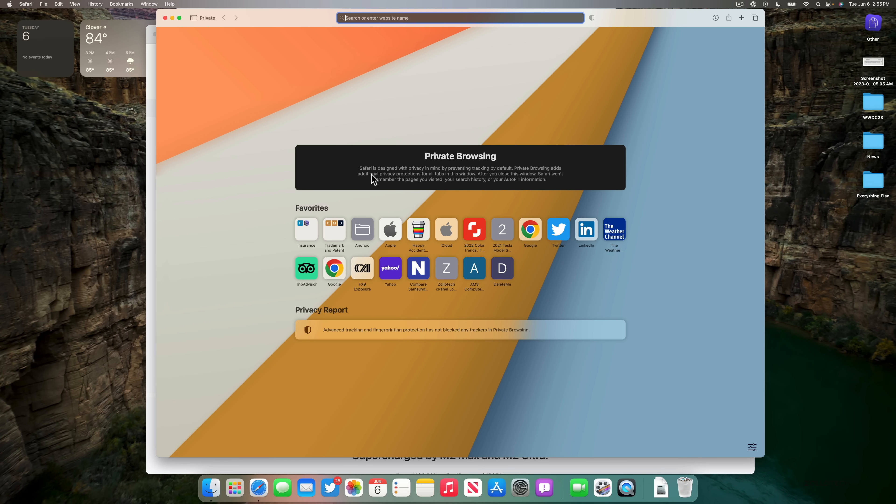
{"action": "mouse_move", "coordinate": [435, 181]}
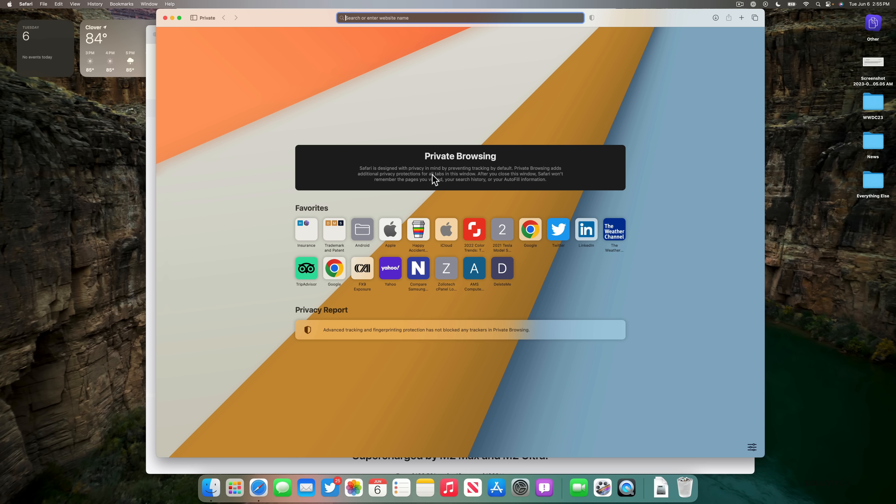
{"action": "mouse_move", "coordinate": [519, 181]}
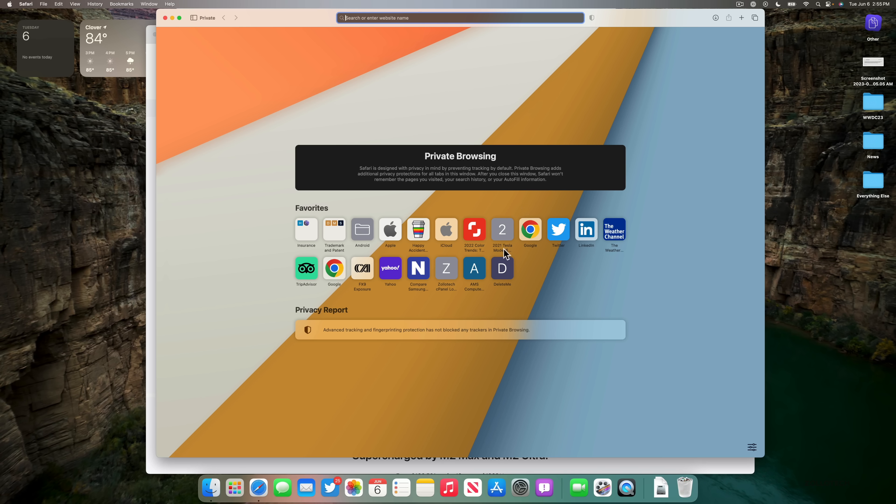
{"action": "mouse_move", "coordinate": [579, 276]}
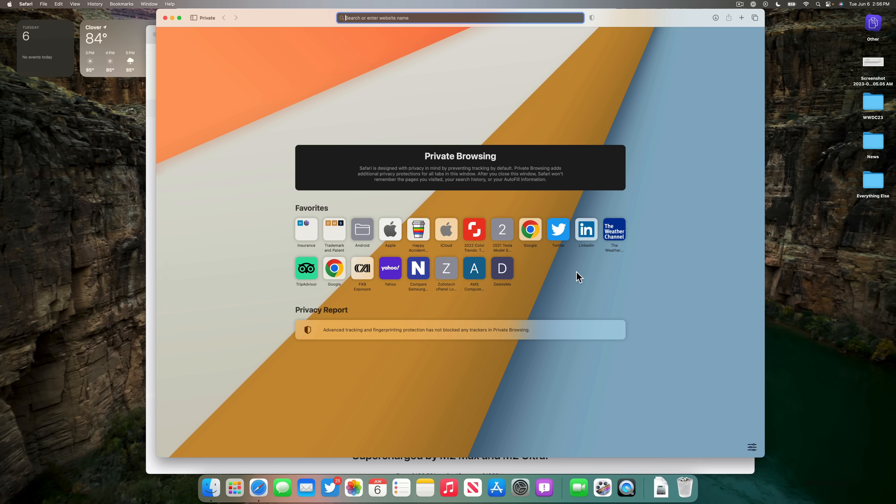
{"action": "mouse_move", "coordinate": [589, 304]}
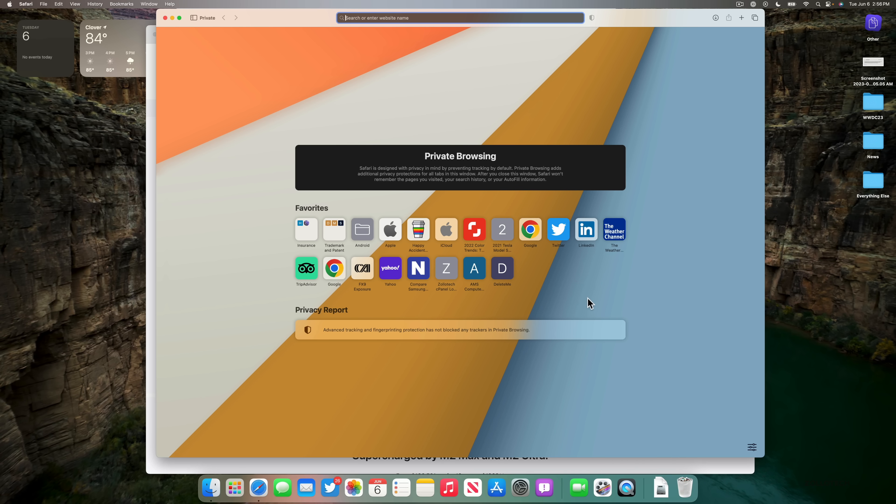
{"action": "mouse_move", "coordinate": [642, 334]}
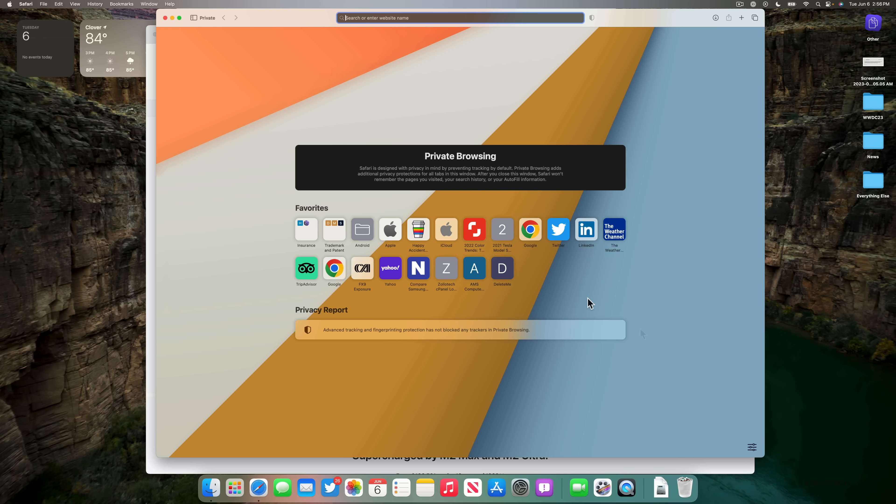
{"action": "mouse_move", "coordinate": [643, 335]}
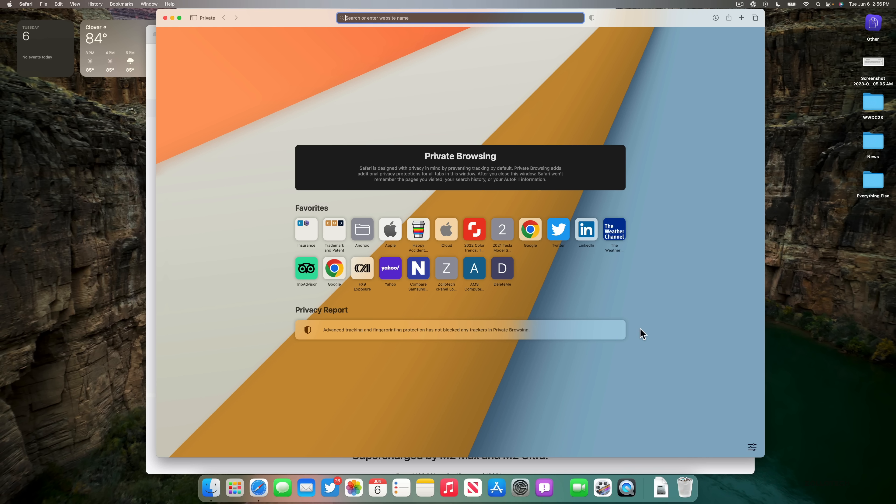
{"action": "mouse_move", "coordinate": [432, 112]}
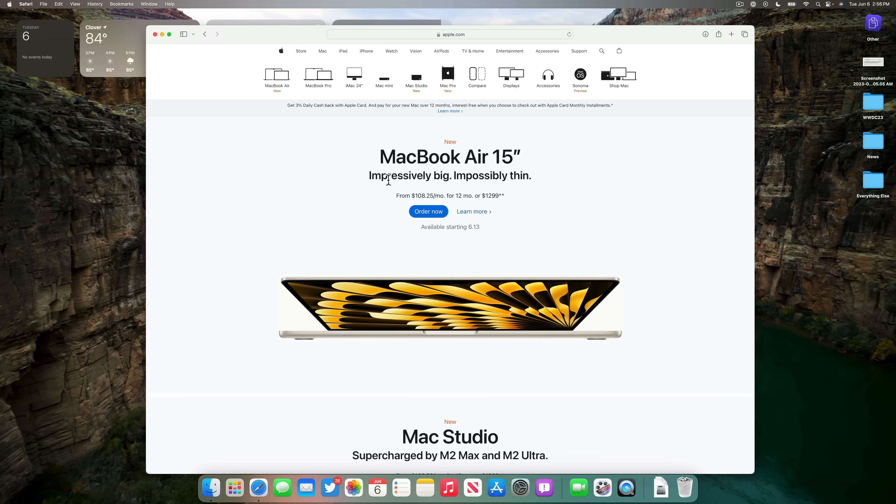
{"action": "mouse_move", "coordinate": [332, 224]}
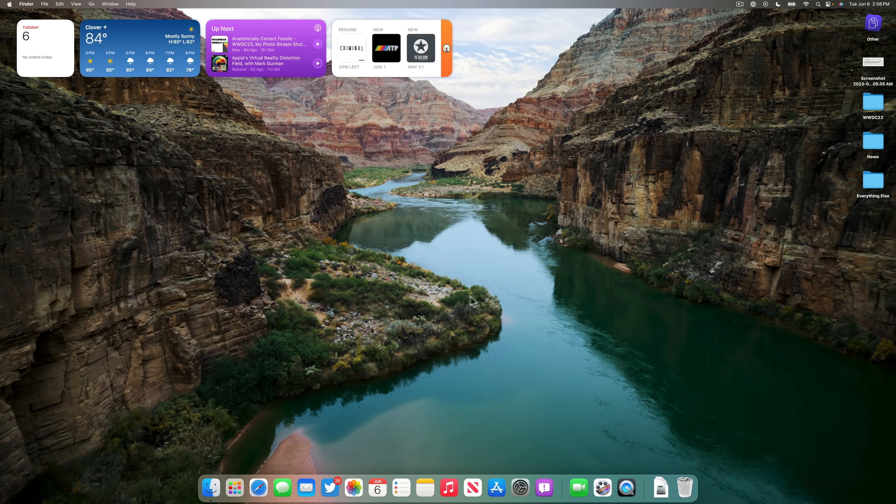
{"action": "mouse_move", "coordinate": [473, 302]}
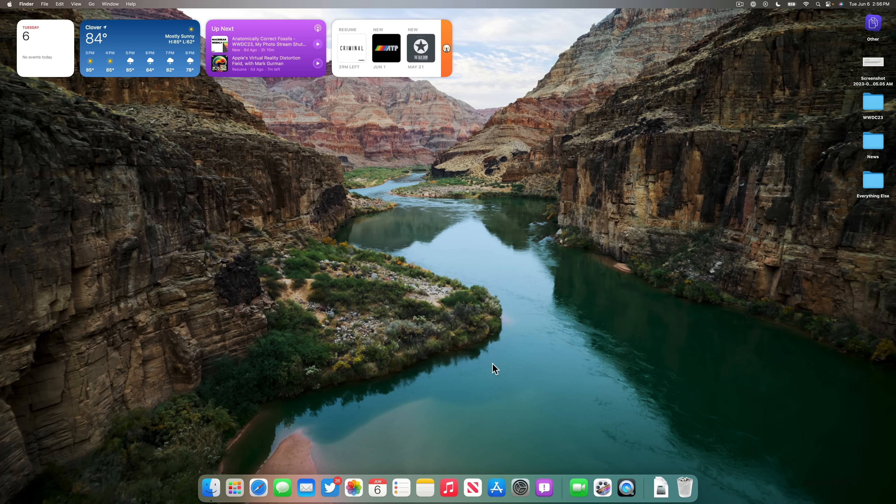
{"action": "mouse_move", "coordinate": [429, 379]}
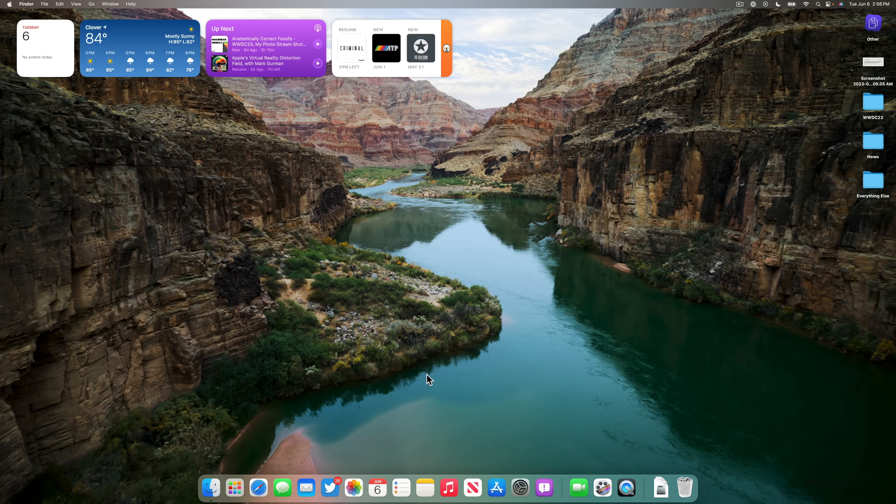
Launch the App Store from the Dock onto its Discover page
{"action": "left_click", "coordinate": [497, 488]}
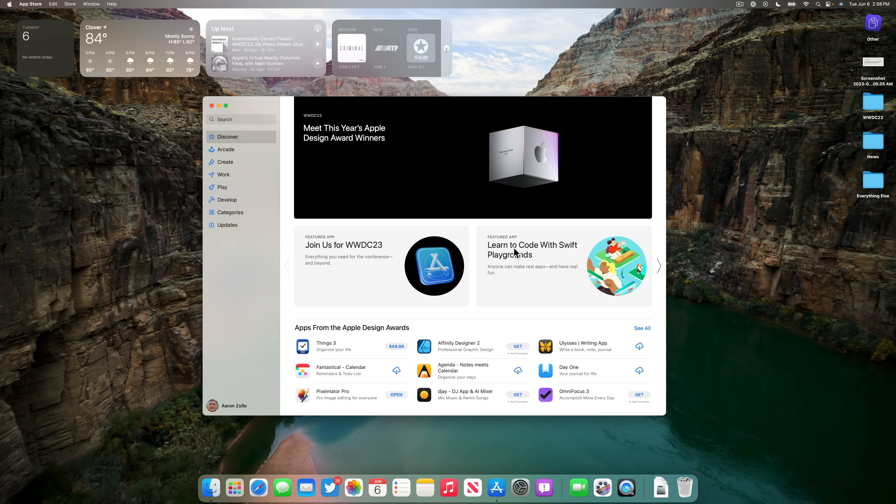
{"action": "mouse_move", "coordinate": [517, 289]}
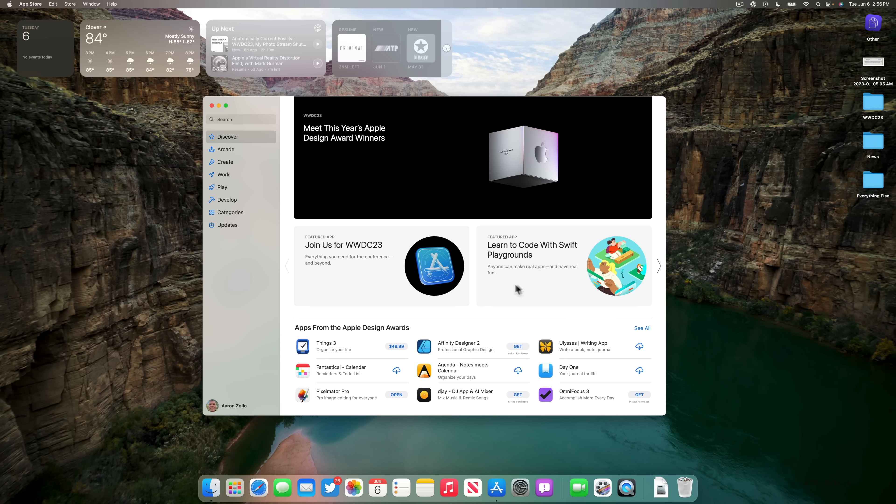
{"action": "mouse_move", "coordinate": [508, 300]}
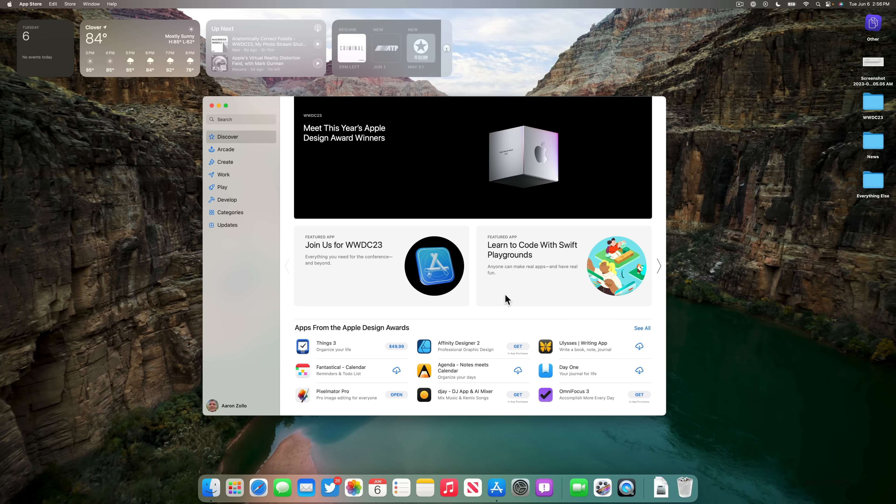
{"action": "mouse_move", "coordinate": [503, 298]}
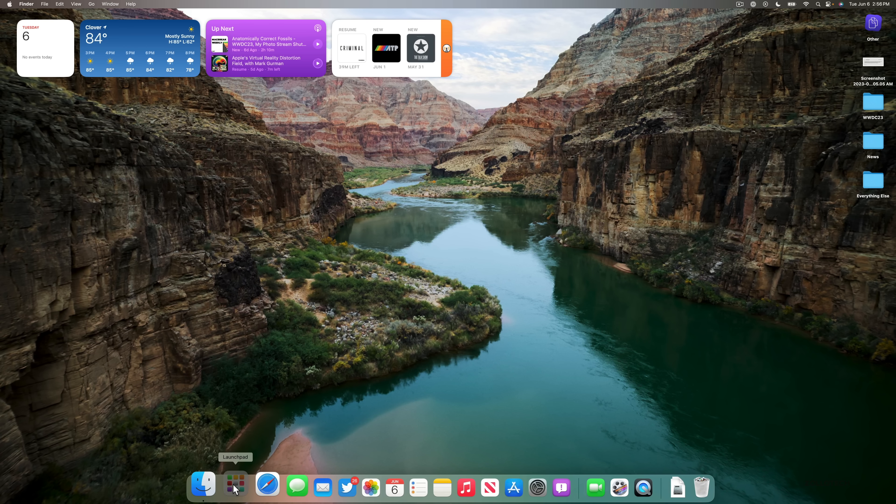
{"action": "left_click", "coordinate": [235, 487]}
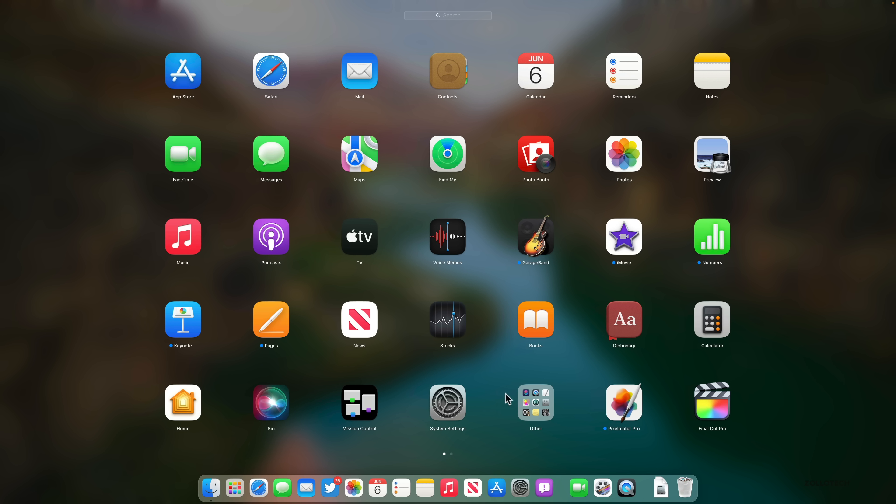
{"action": "left_click", "coordinate": [535, 403]}
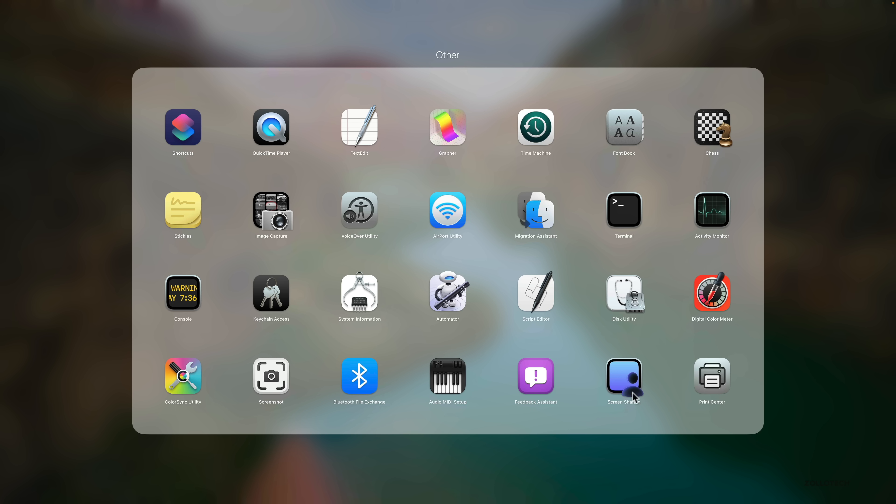
{"action": "left_click", "coordinate": [623, 376]}
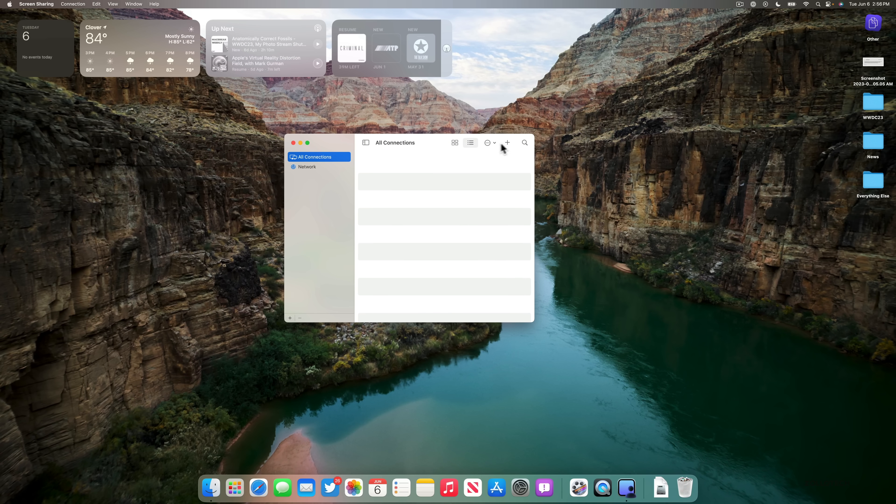
{"action": "left_click", "coordinate": [507, 142]}
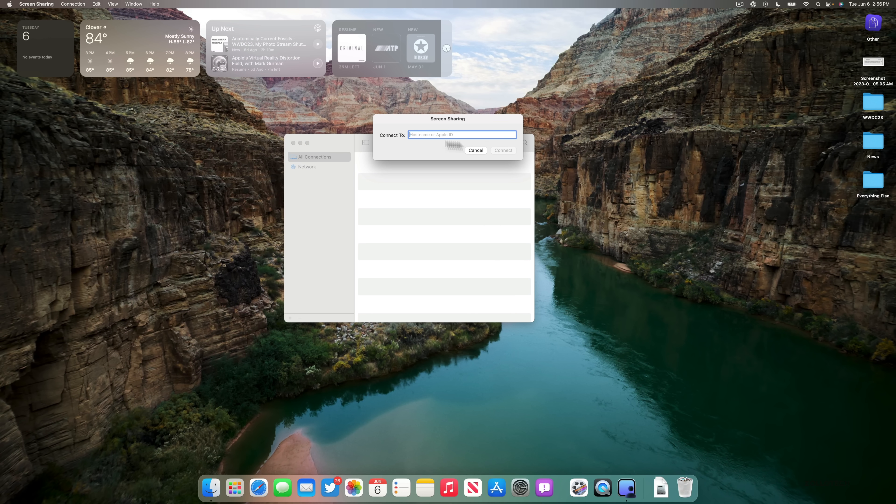
{"action": "left_click", "coordinate": [476, 150]}
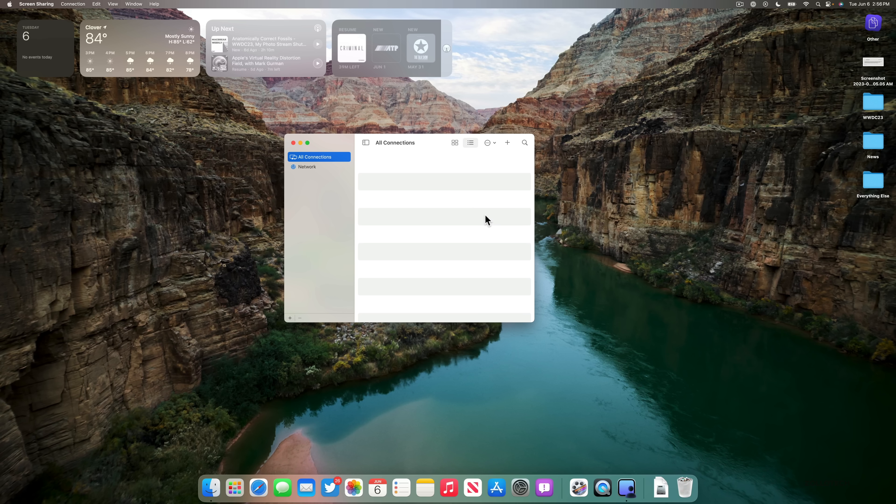
{"action": "mouse_move", "coordinate": [435, 253]}
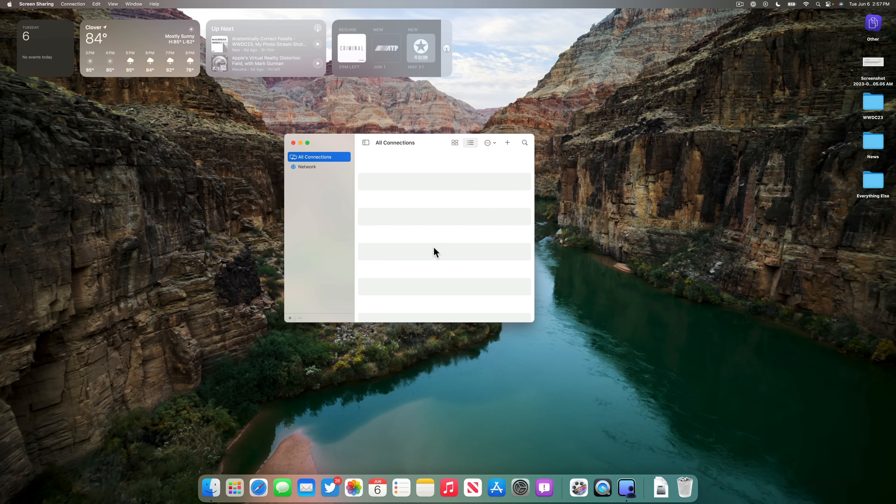
{"action": "mouse_move", "coordinate": [300, 150]}
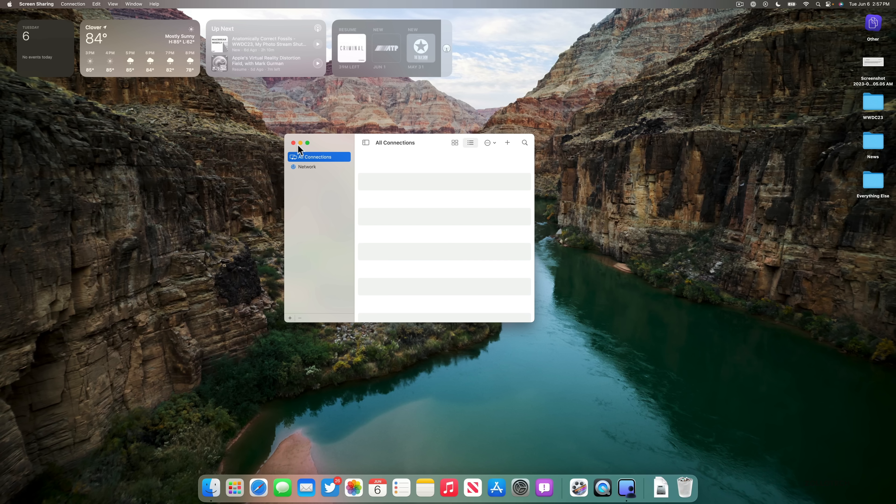
{"action": "left_click", "coordinate": [293, 142]}
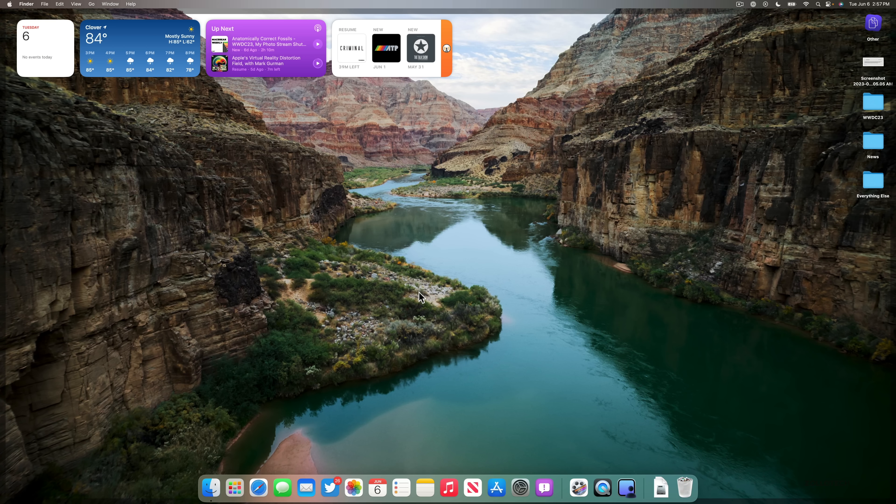
{"action": "mouse_move", "coordinate": [304, 487]}
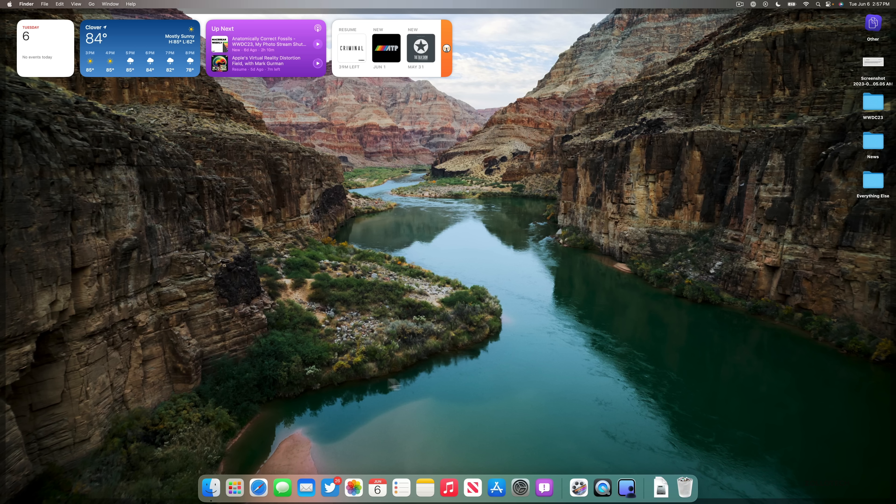
{"action": "mouse_move", "coordinate": [449, 419]}
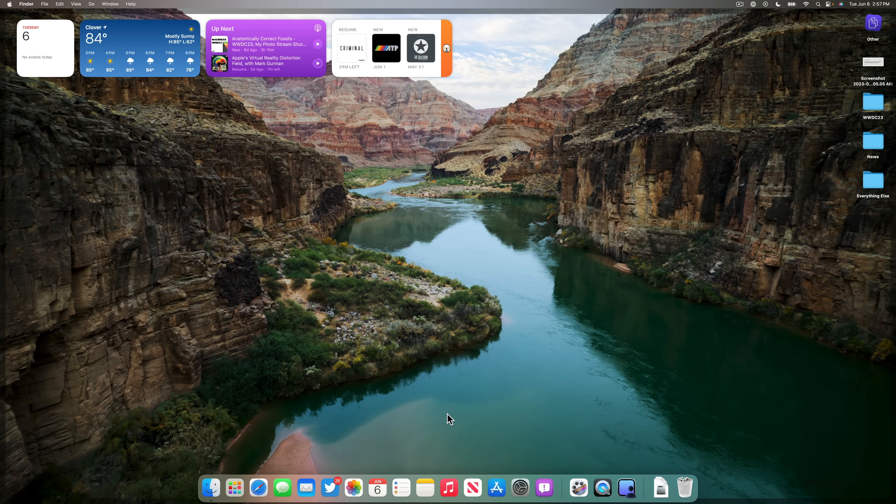
{"action": "mouse_move", "coordinate": [424, 487]}
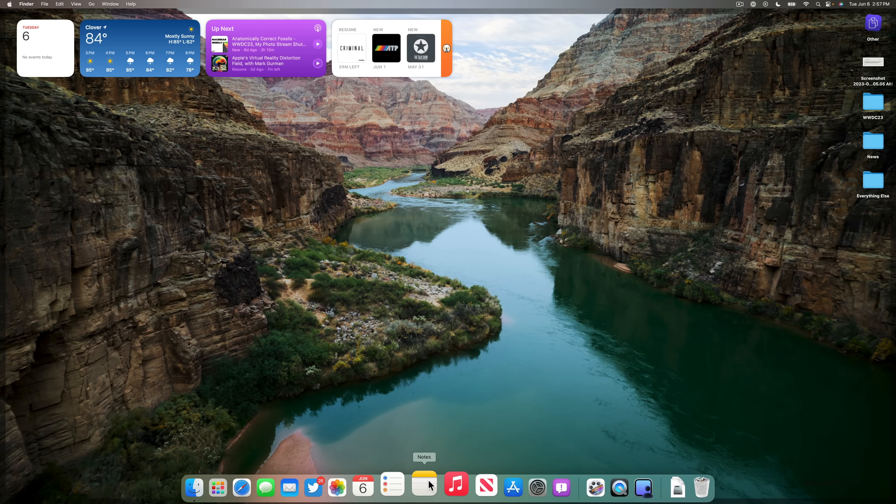
In a new note, dictate 'This is voice dictation on Mac' and type a sentence about the keyboard
{"action": "left_click", "coordinate": [424, 487]}
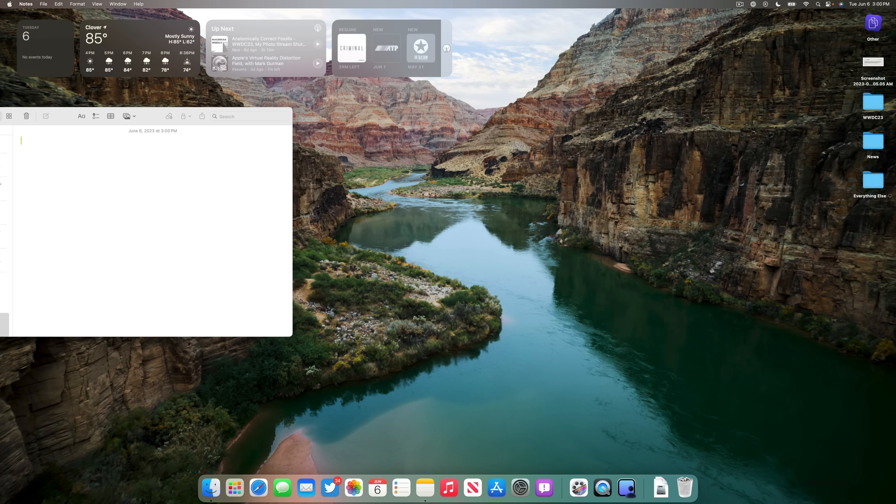
{"action": "type", "text": "This is"}
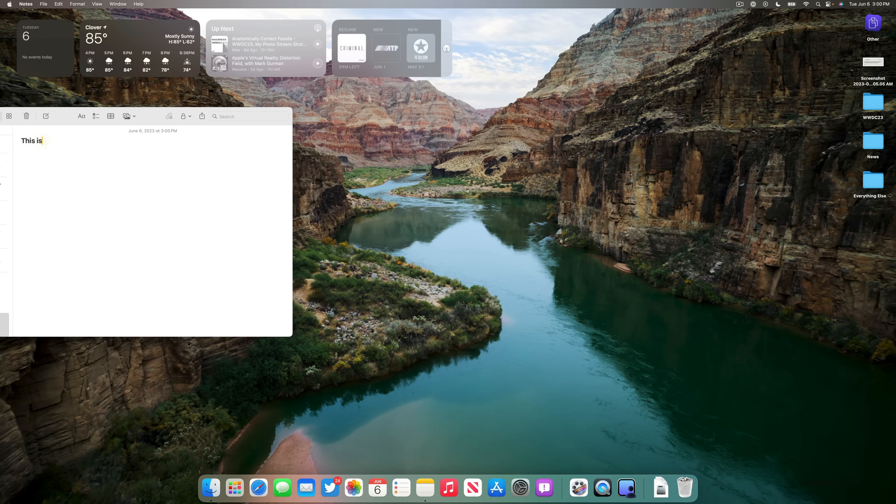
{"action": "type", "text": "voice dictation on Mac Sonoma.  Now i"}
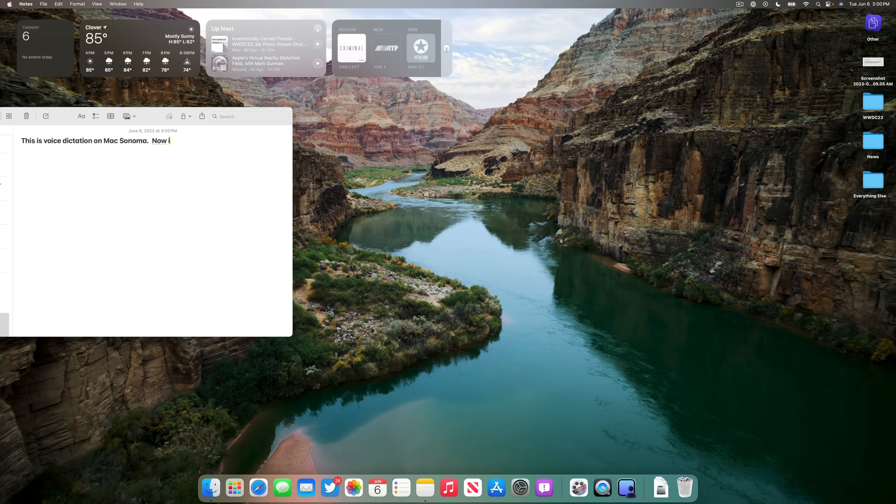
{"action": "type", "text": "'m typing with the ke"}
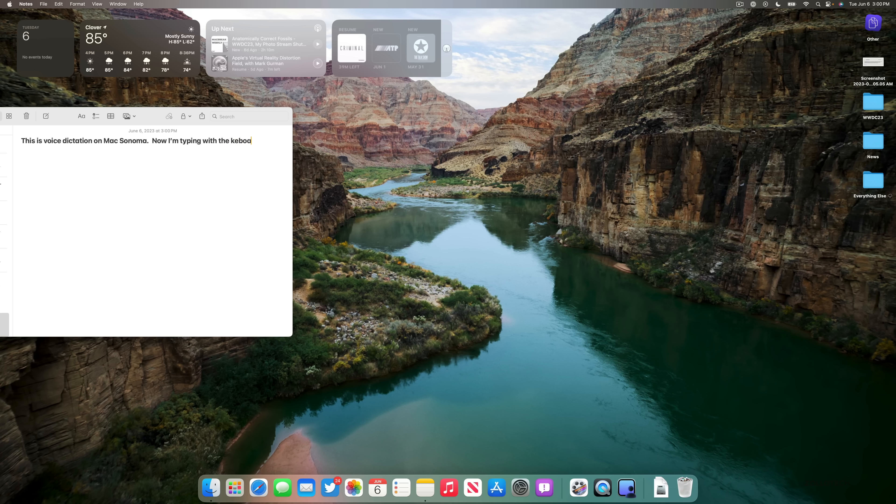
{"action": "type", "text": "board."}
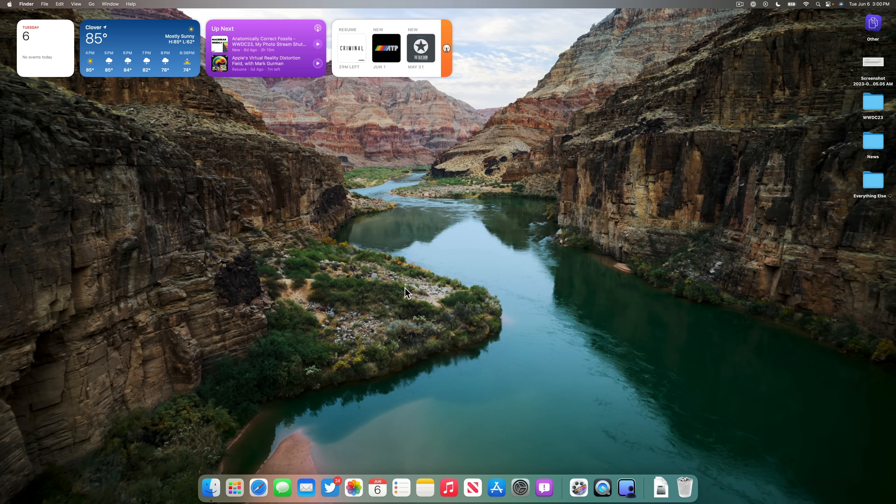
{"action": "mouse_move", "coordinate": [422, 300]}
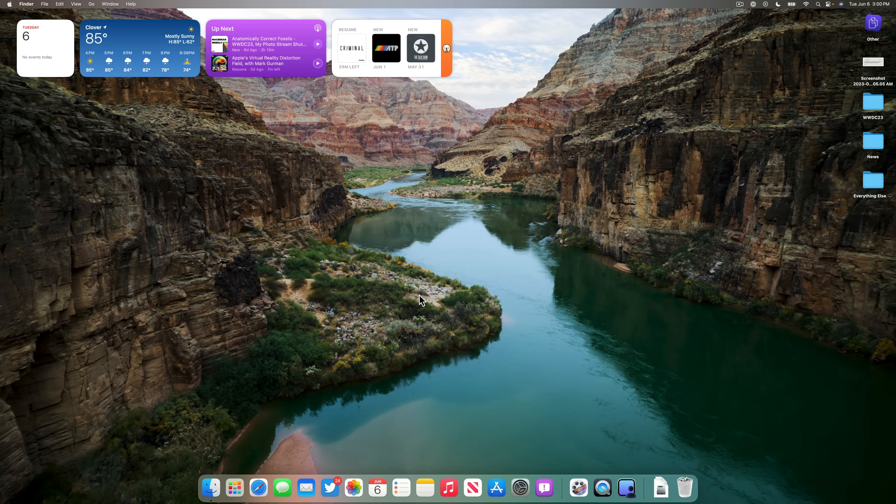
{"action": "mouse_move", "coordinate": [422, 307]}
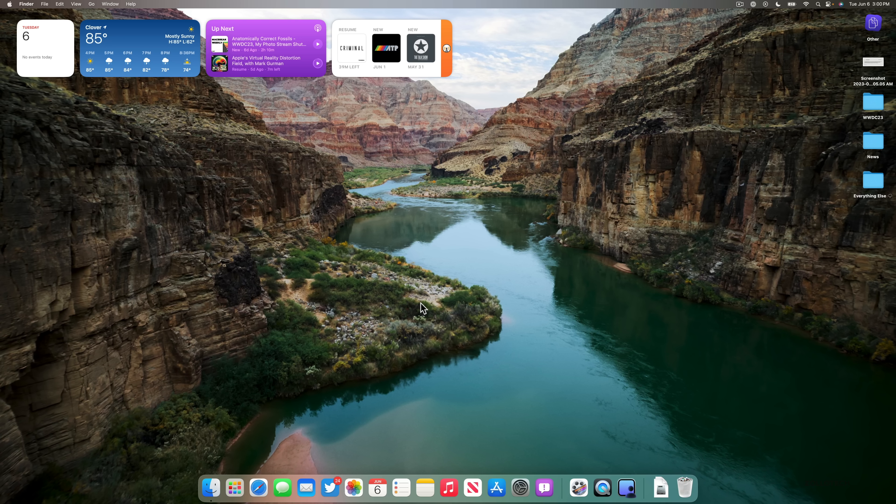
{"action": "mouse_move", "coordinate": [303, 372]}
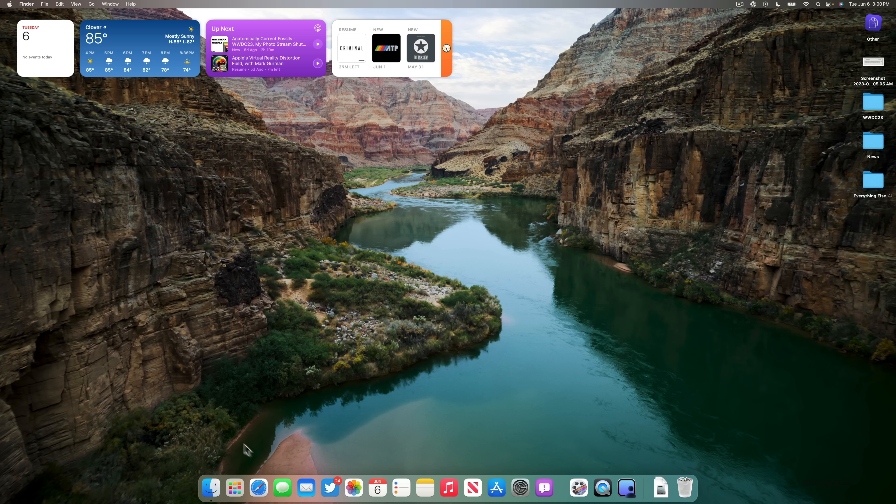
{"action": "mouse_move", "coordinate": [366, 411]}
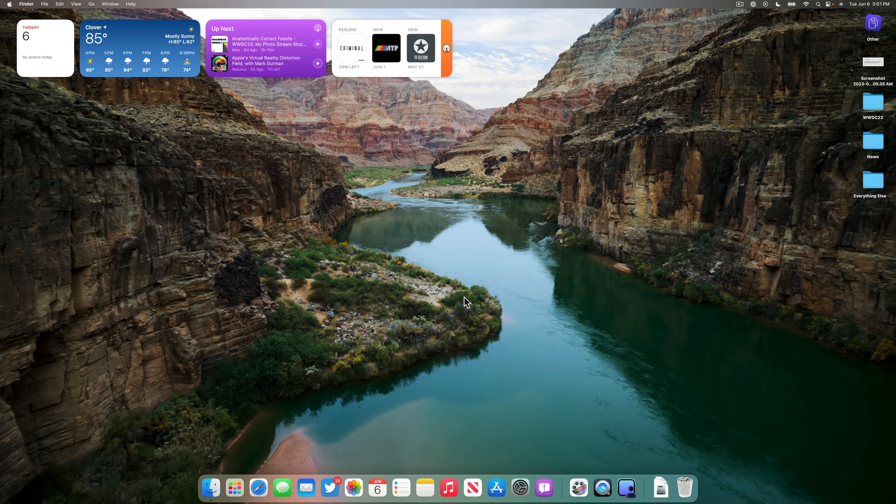
Switch the desktop wallpaper from the Grand Canyon landscape to the macOS Graphic dynamic wallpaper
{"action": "left_click", "coordinate": [520, 487]}
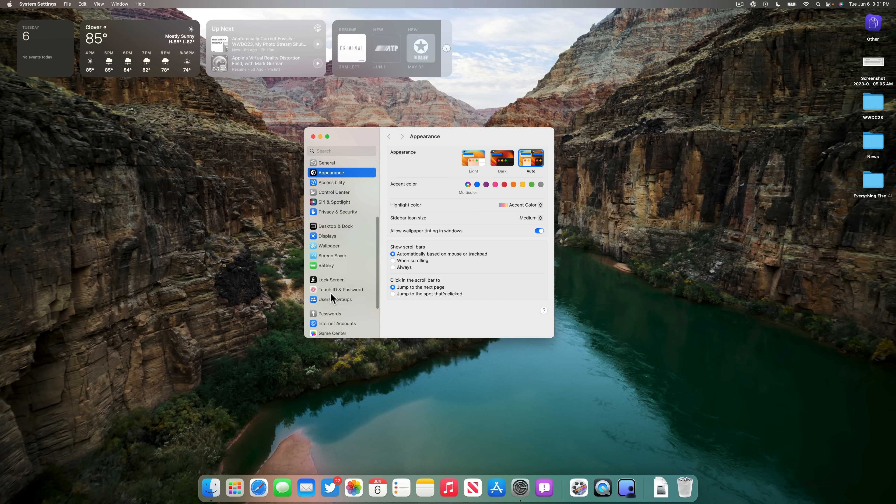
{"action": "left_click", "coordinate": [331, 246]}
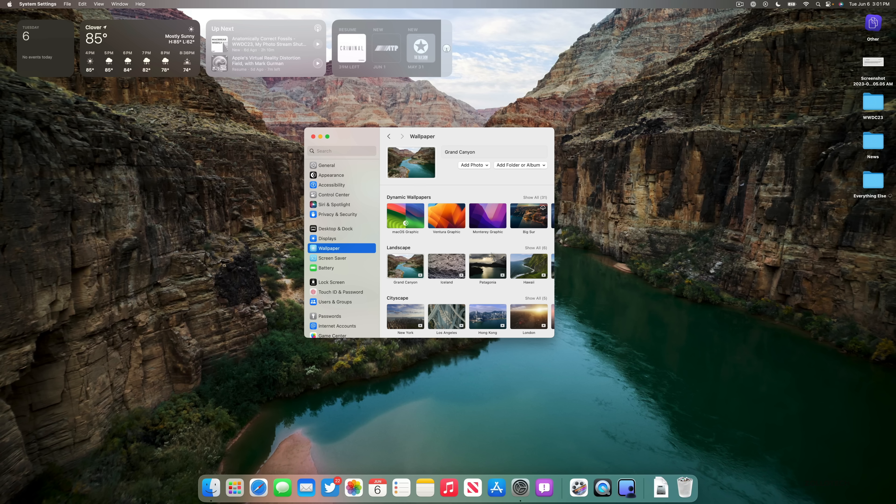
{"action": "left_click", "coordinate": [405, 216]}
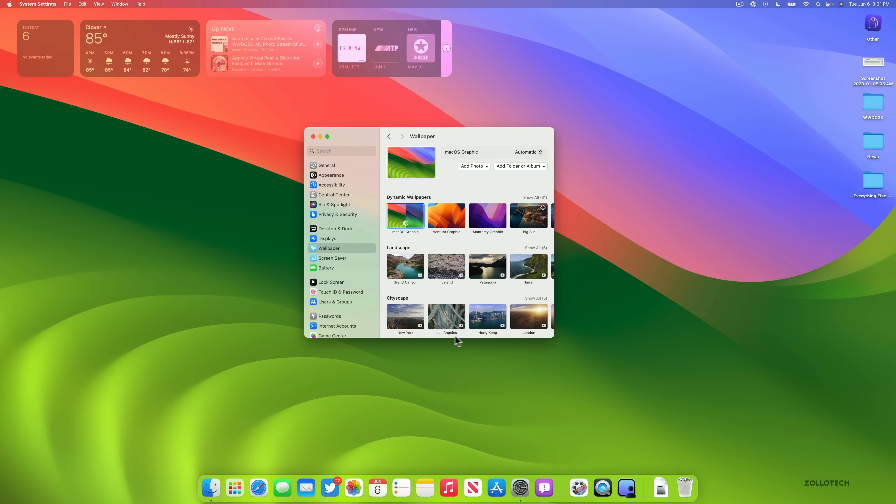
{"action": "mouse_move", "coordinate": [452, 295]}
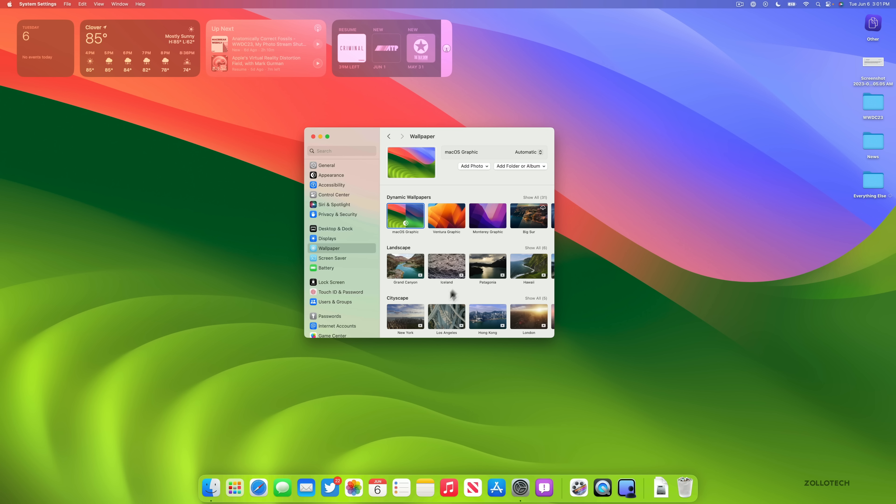
{"action": "left_click", "coordinate": [405, 267]}
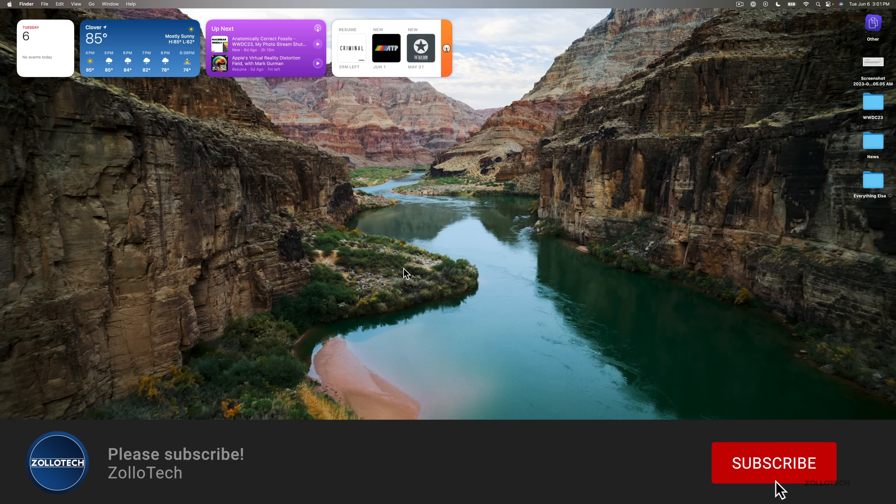
Dismiss System Settings and return to the Finder desktop with the canyon wallpaper and widgets
{"action": "left_click", "coordinate": [773, 463]}
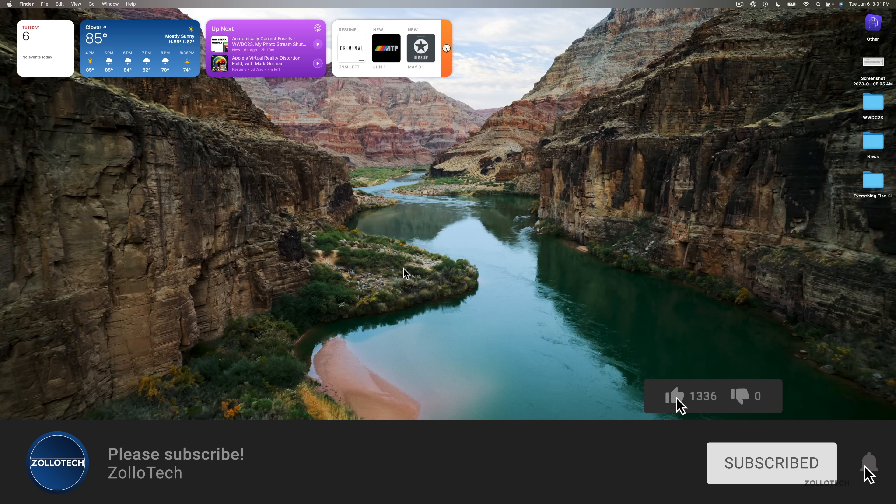
{"action": "left_click", "coordinate": [674, 396]}
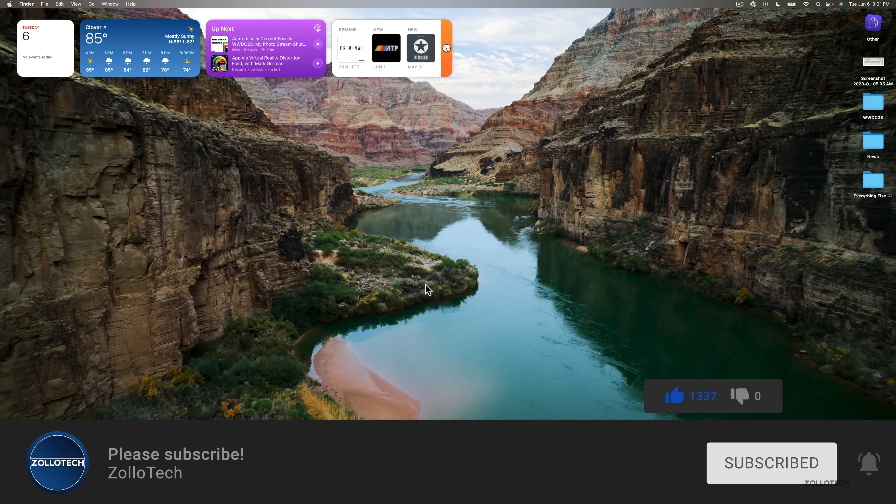